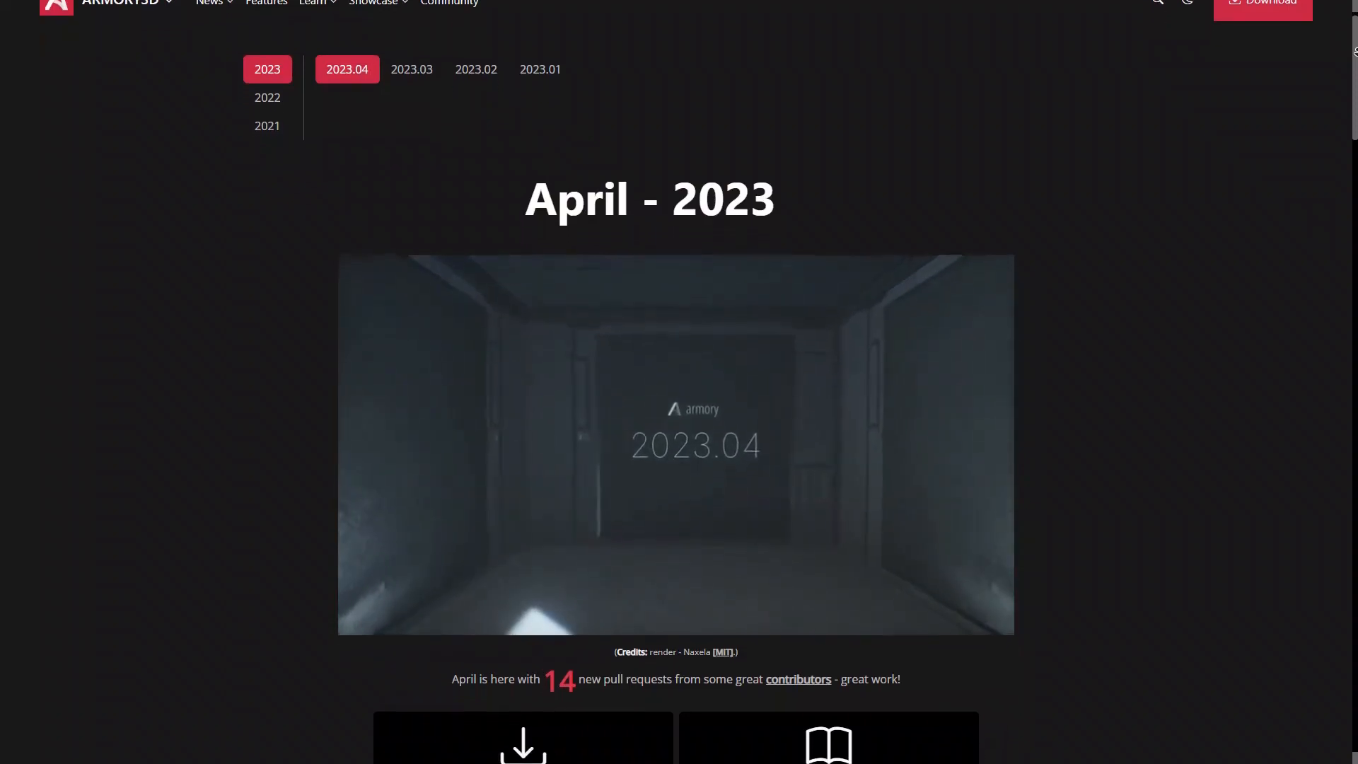
- Scroll through the FPS template's Character.hx script in Visual Studio Code
{"action": "scroll", "scroll_direction": "down", "scroll_amount": 3}
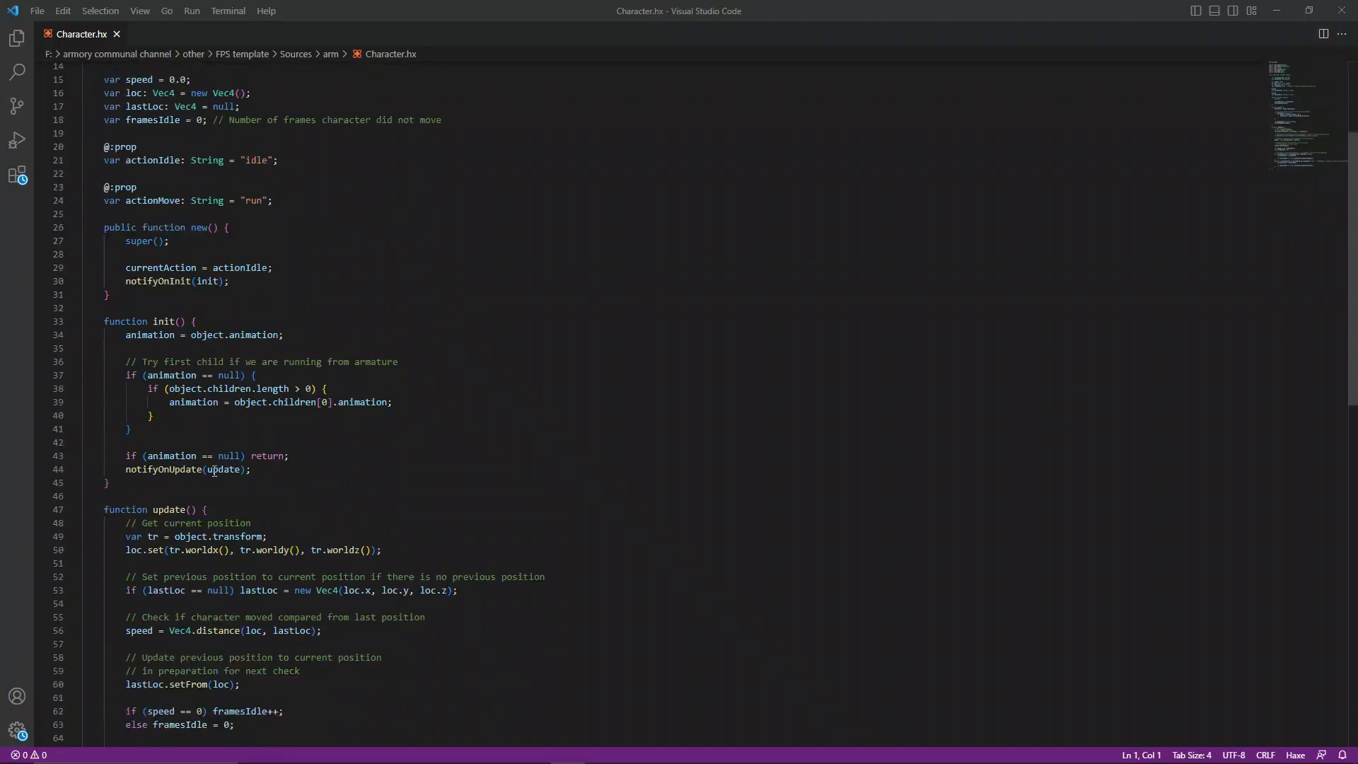
{"action": "scroll", "scroll_direction": "down", "scroll_amount": 3}
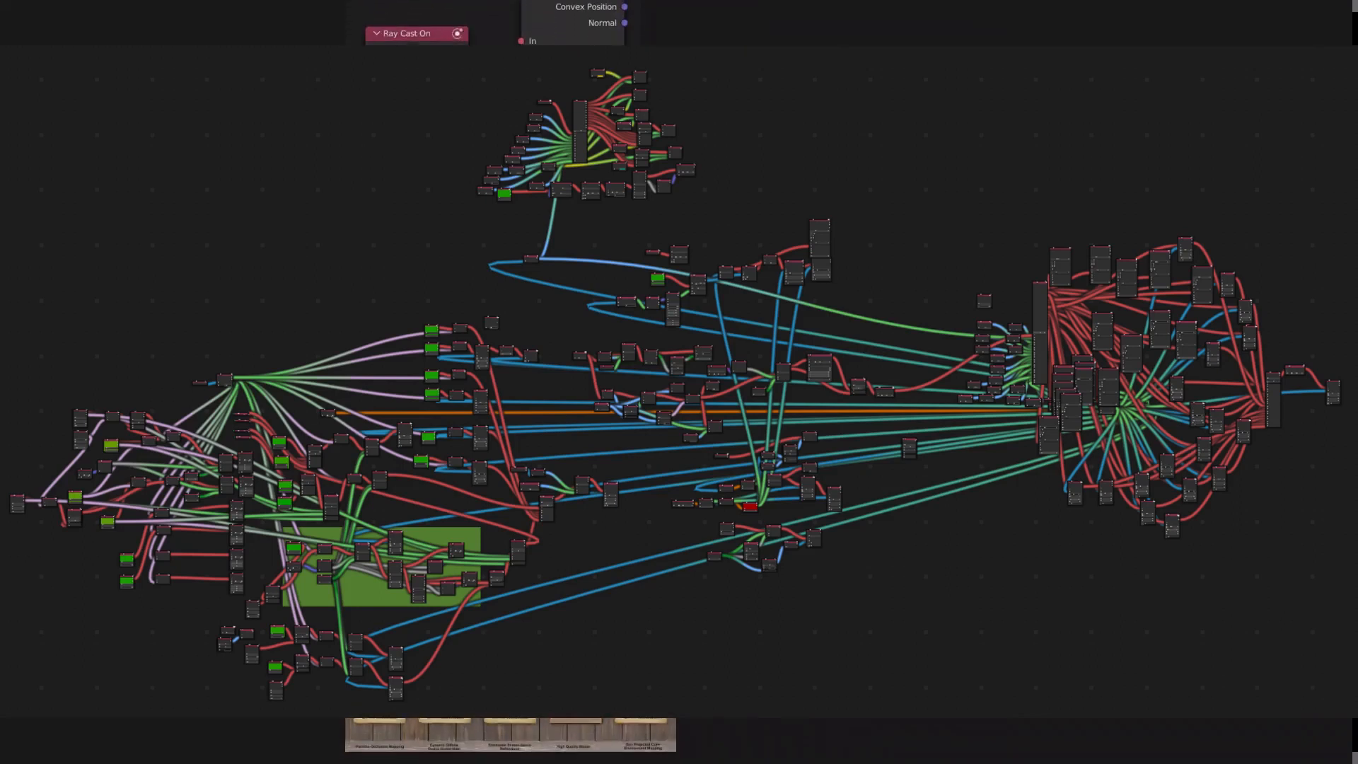
- Scroll the Armory3D news post past the node screenshots to the bounties list
{"action": "scroll", "scroll_direction": "down", "scroll_amount": 3}
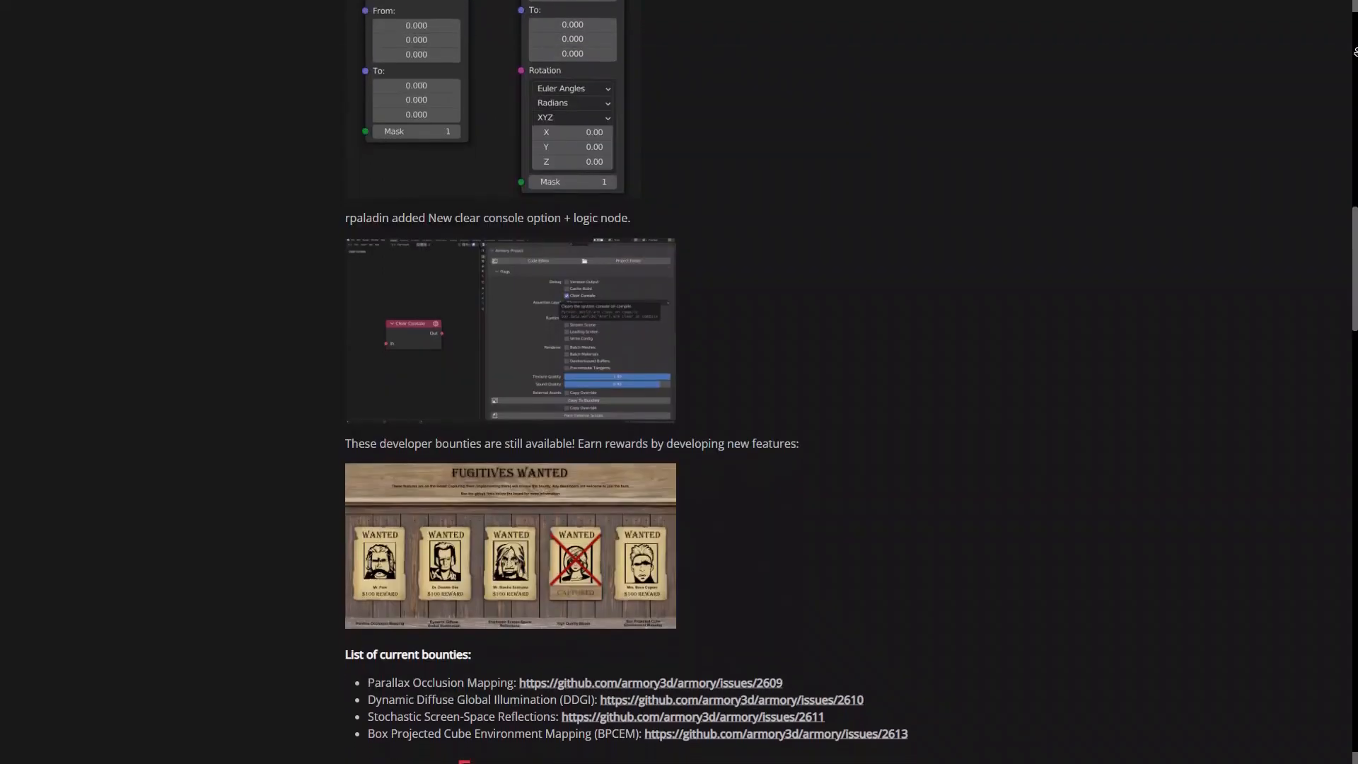
{"action": "scroll", "scroll_direction": "down", "scroll_amount": 3}
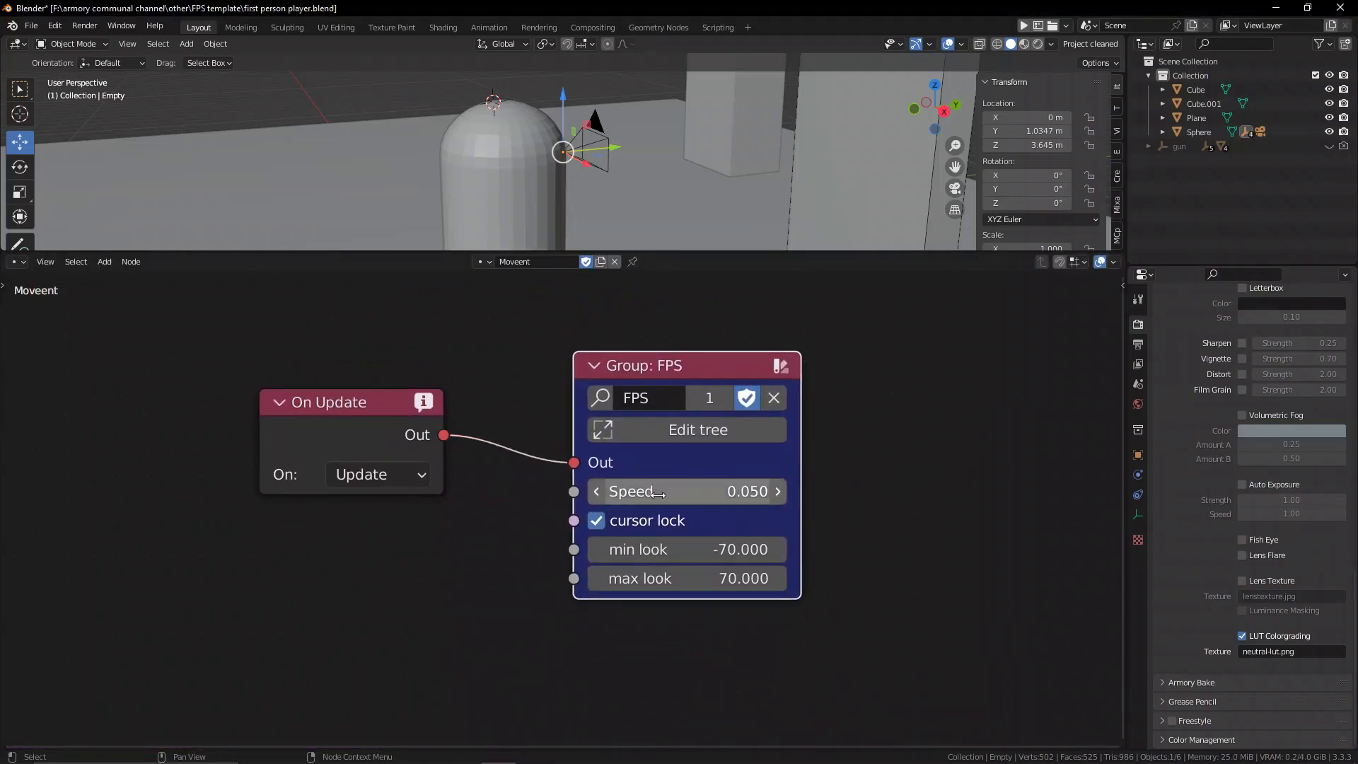
{"action": "left_click_drag", "start_coordinate": [606, 491], "coordinate": [684, 491]}
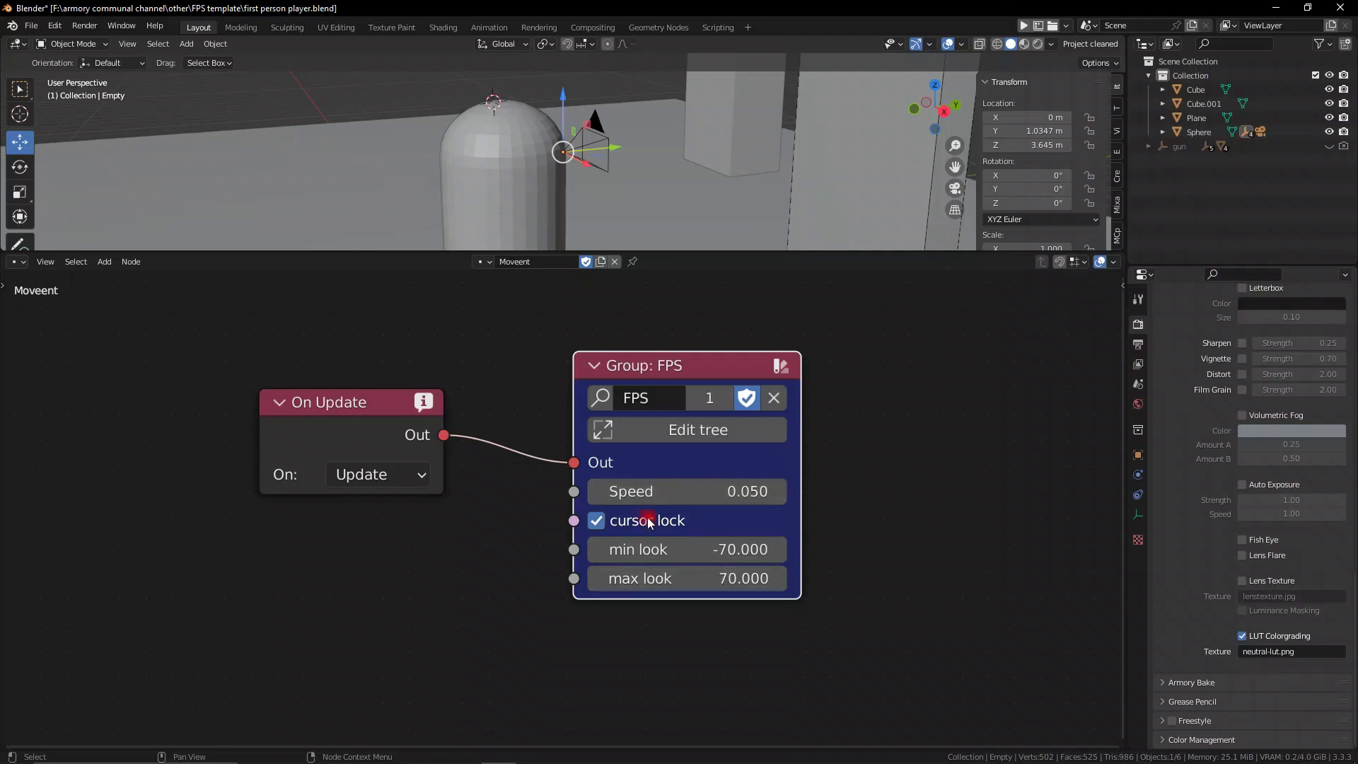
{"action": "mouse_move", "coordinate": [740, 541]}
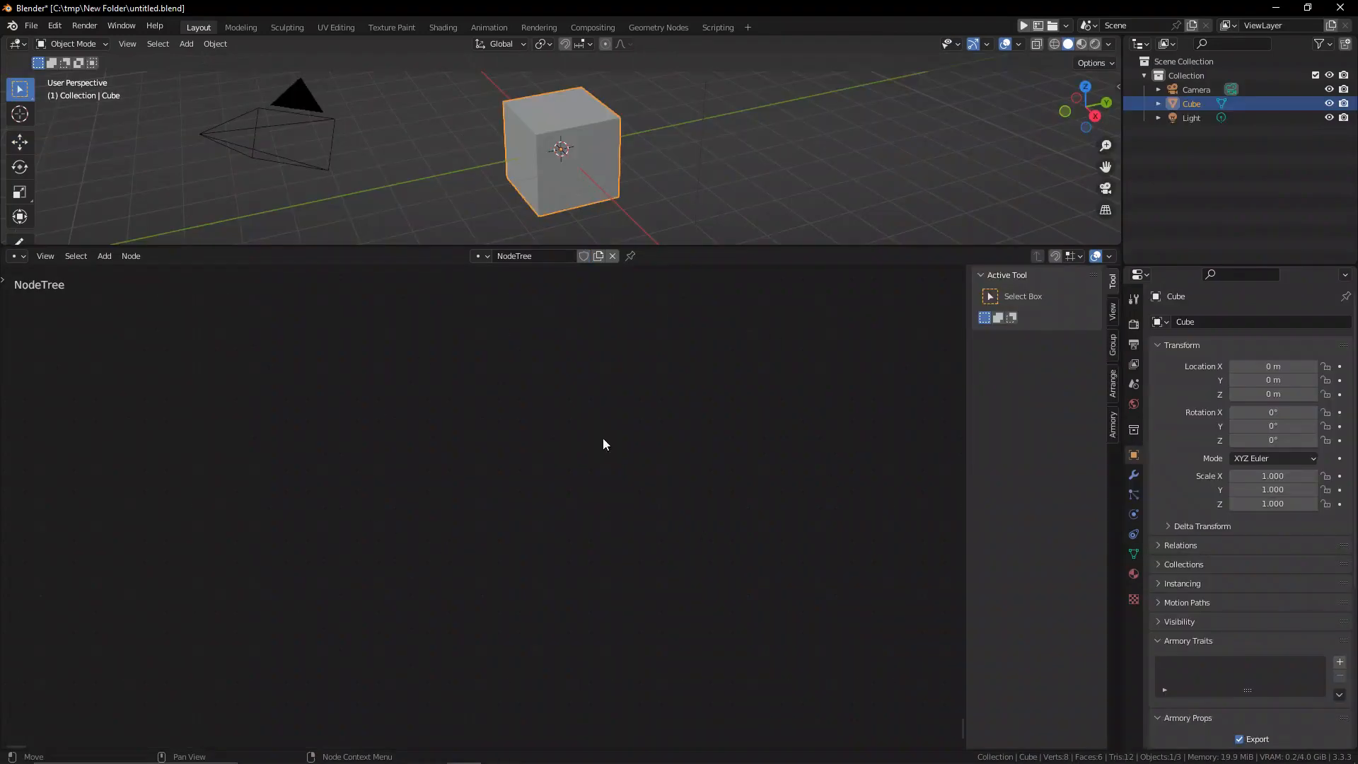
- Add a call node group from the Armory sidebar and create a new group for it
{"action": "left_click", "coordinate": [1113, 416]}
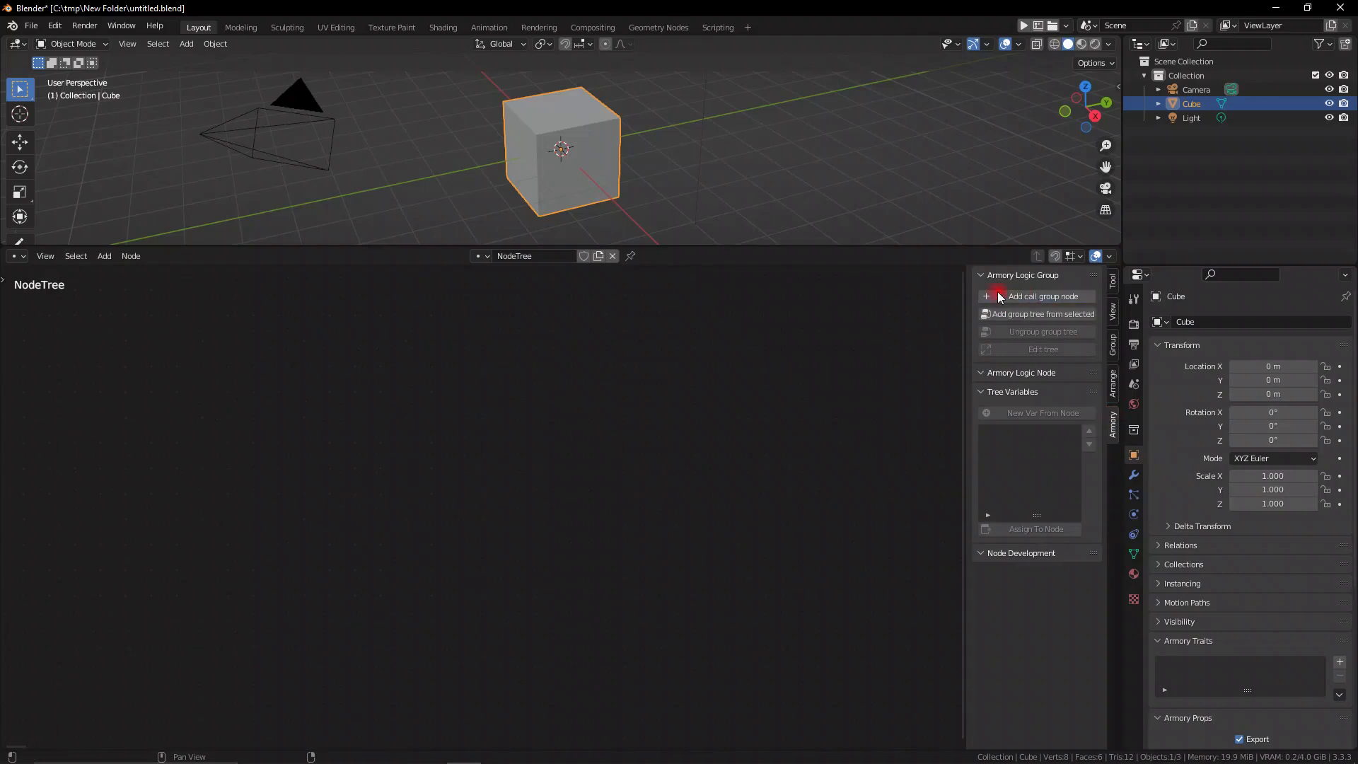
{"action": "left_click", "coordinate": [1043, 297]}
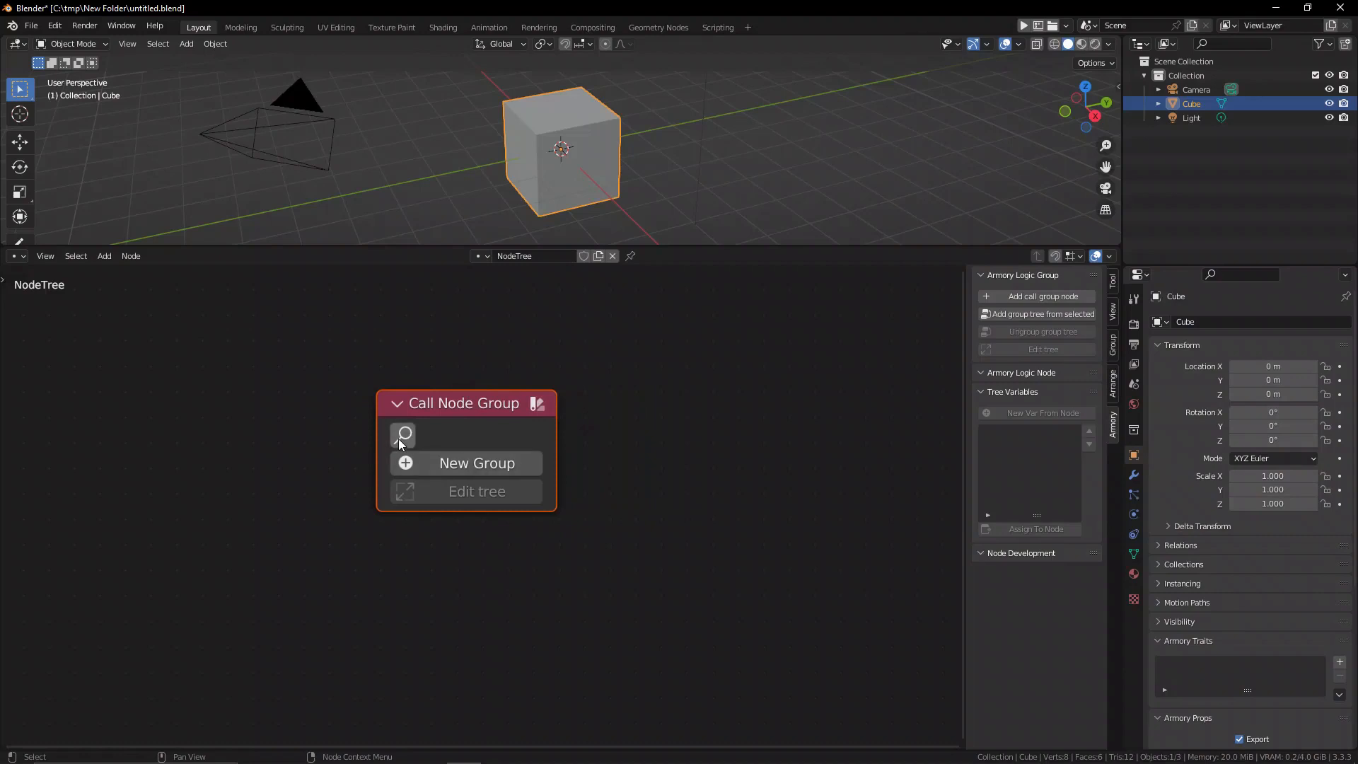
{"action": "left_click", "coordinate": [403, 435]}
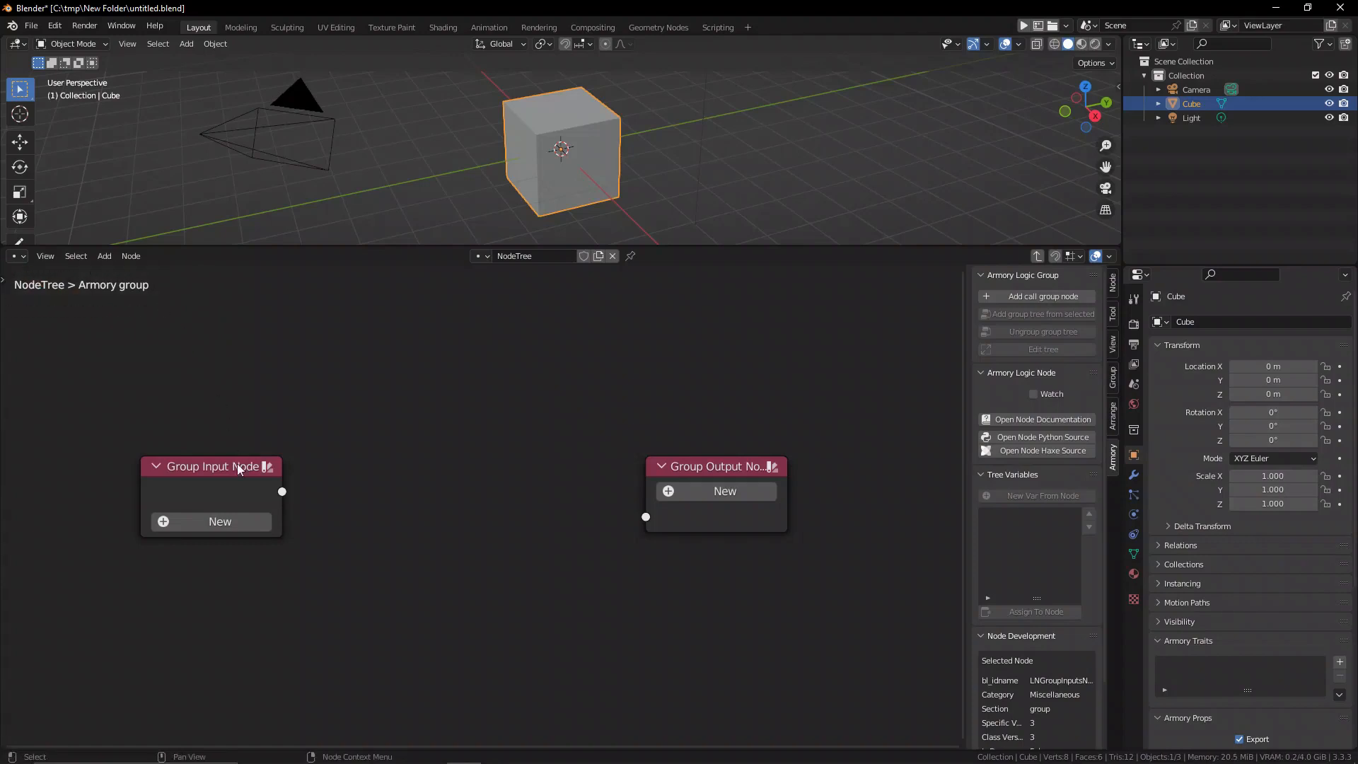
- Route Group Input through a new Float node to Group Output
{"action": "left_click_drag", "start_coordinate": [211, 466], "coordinate": [142, 433]}
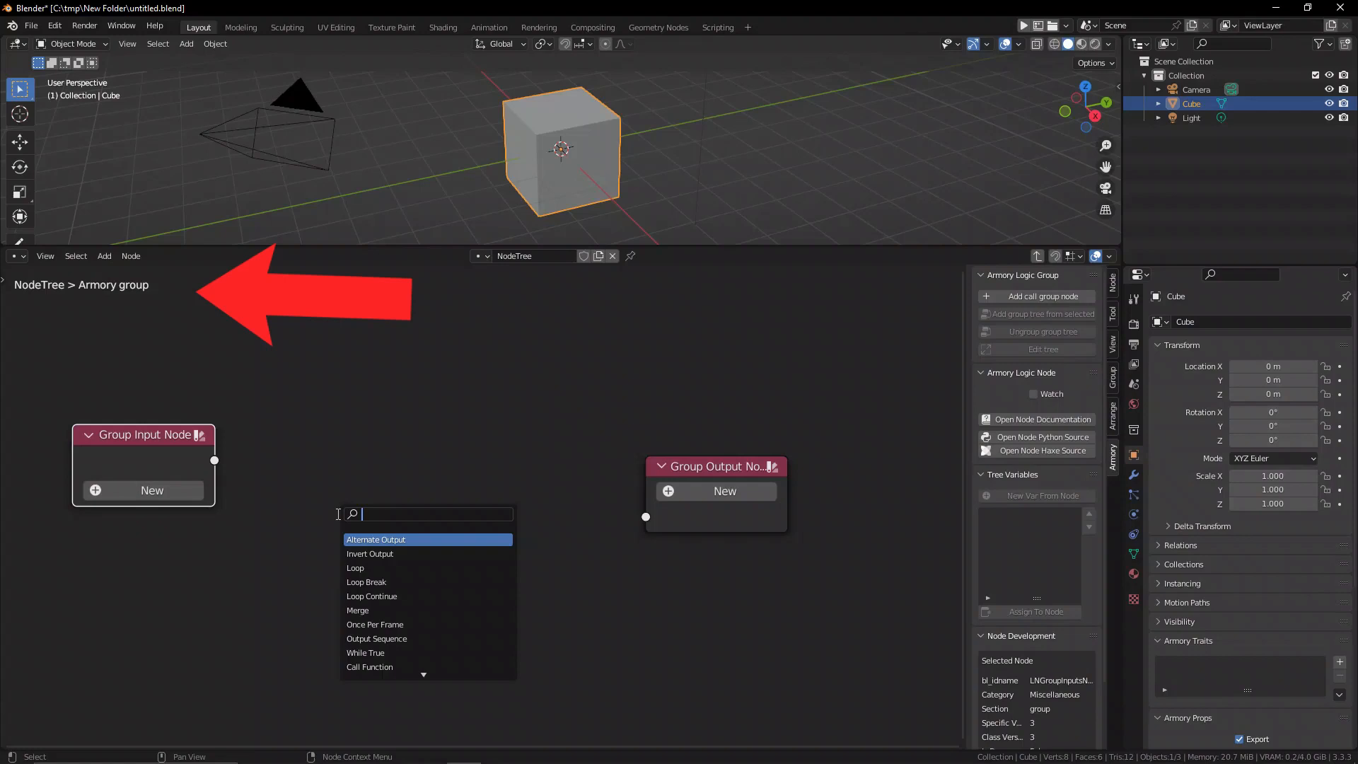
{"action": "type", "text": "float"}
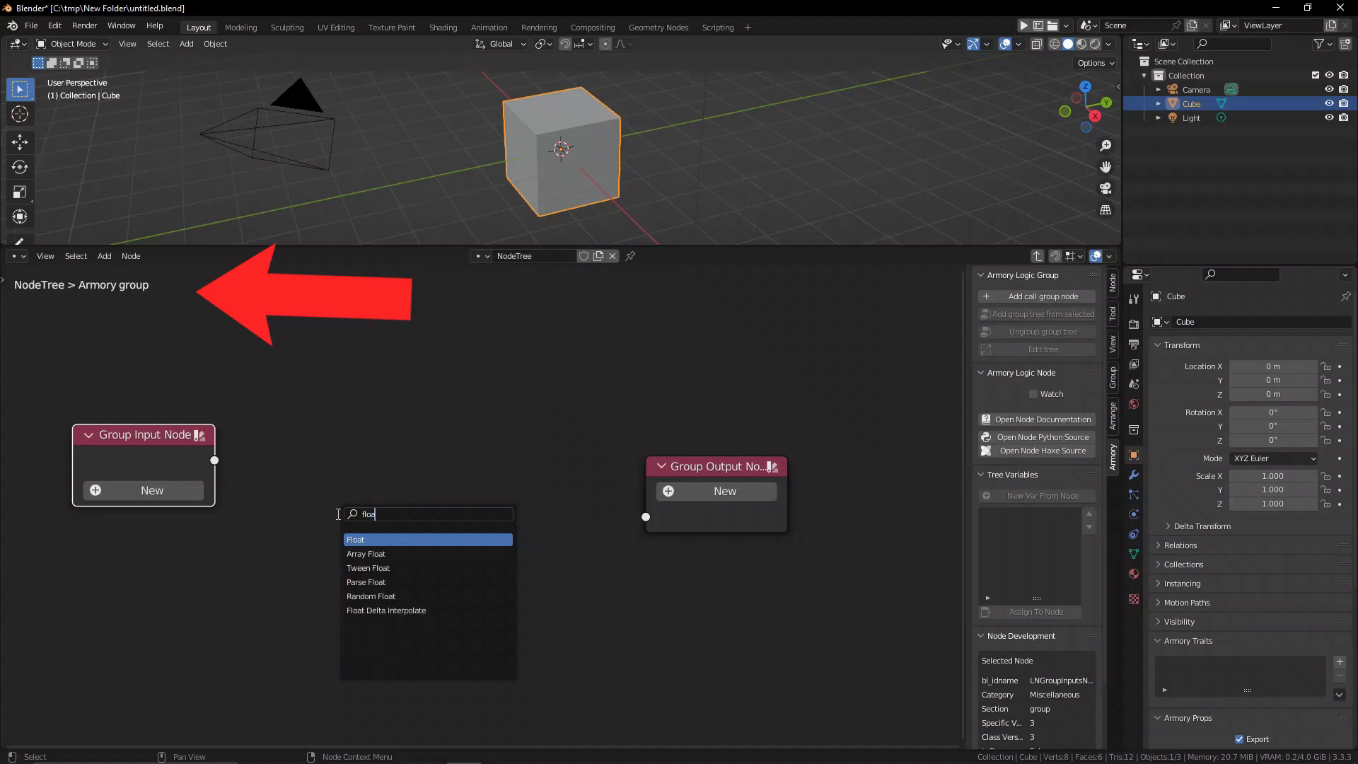
{"action": "left_click", "coordinate": [356, 539]}
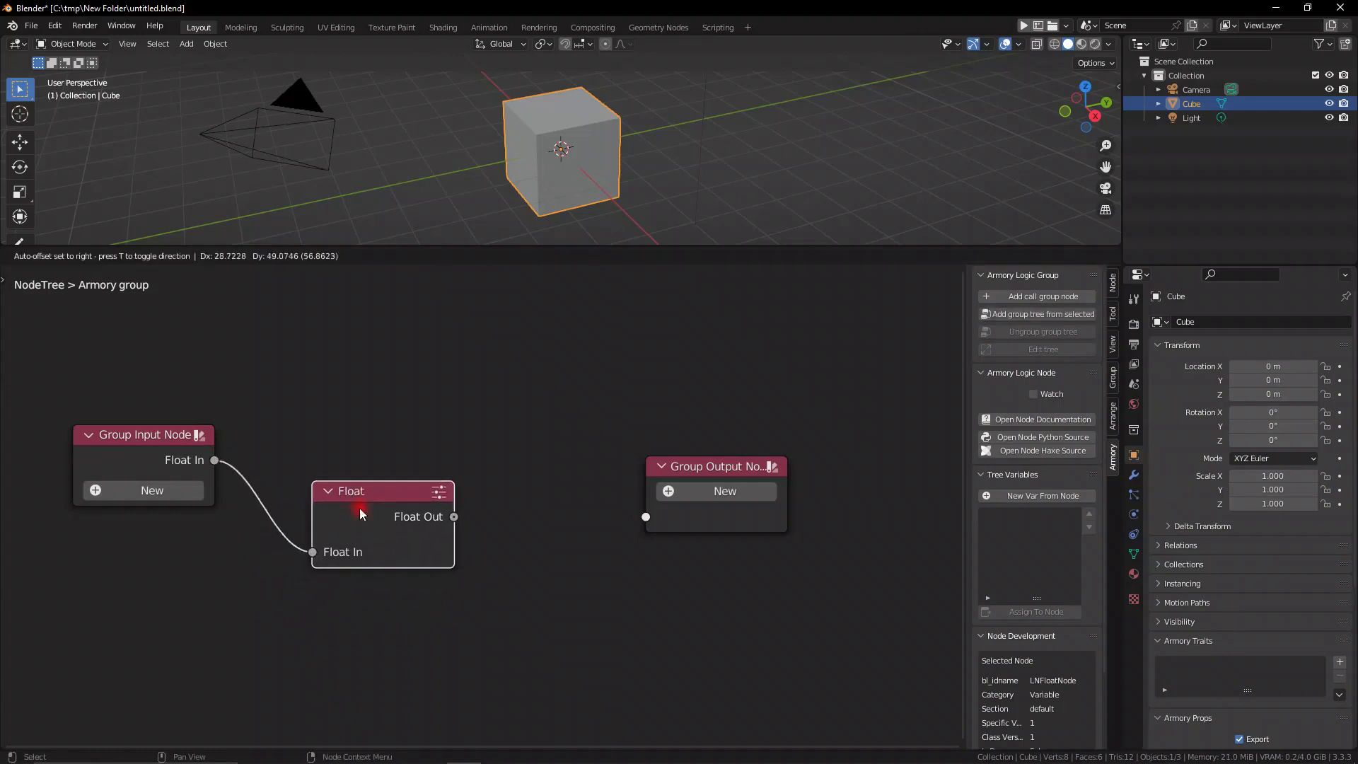
{"action": "left_click_drag", "start_coordinate": [453, 517], "coordinate": [645, 516]}
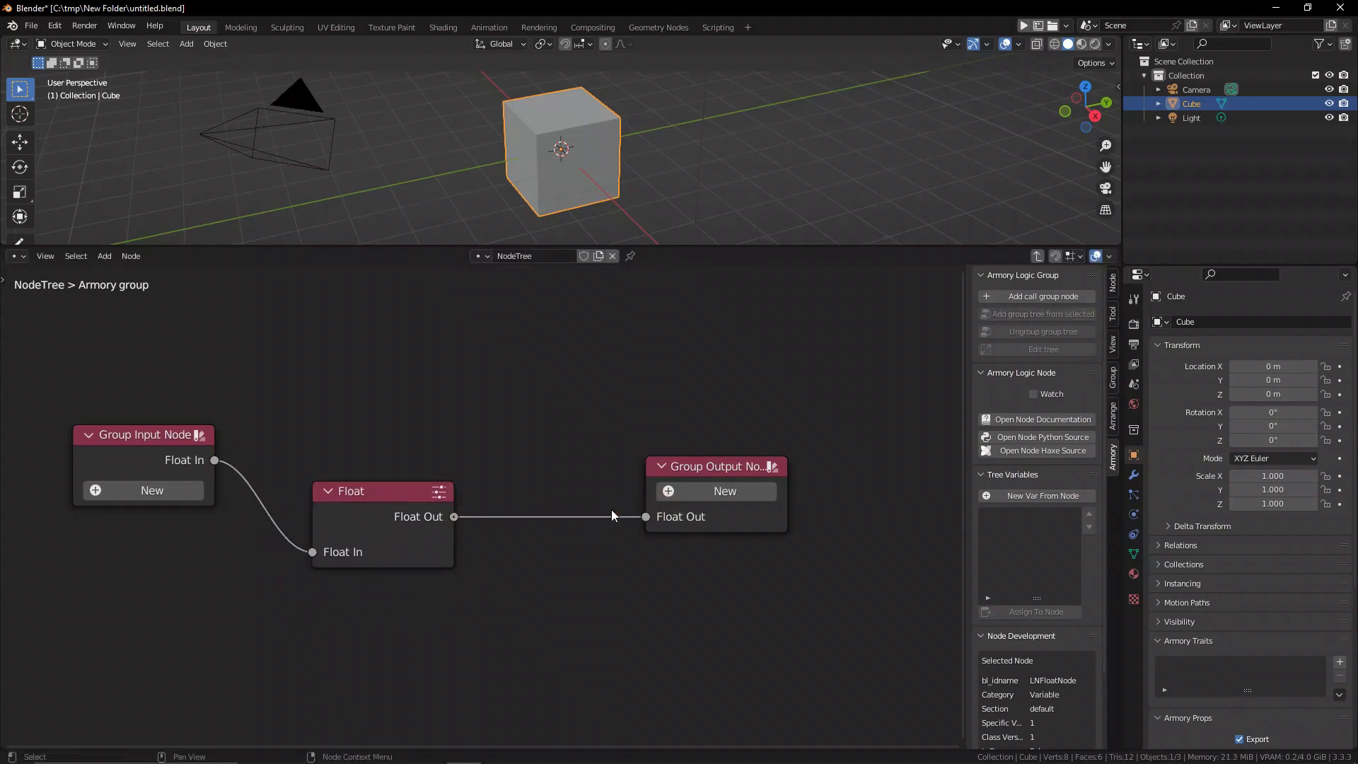
{"action": "left_click_drag", "start_coordinate": [381, 491], "coordinate": [418, 501]}
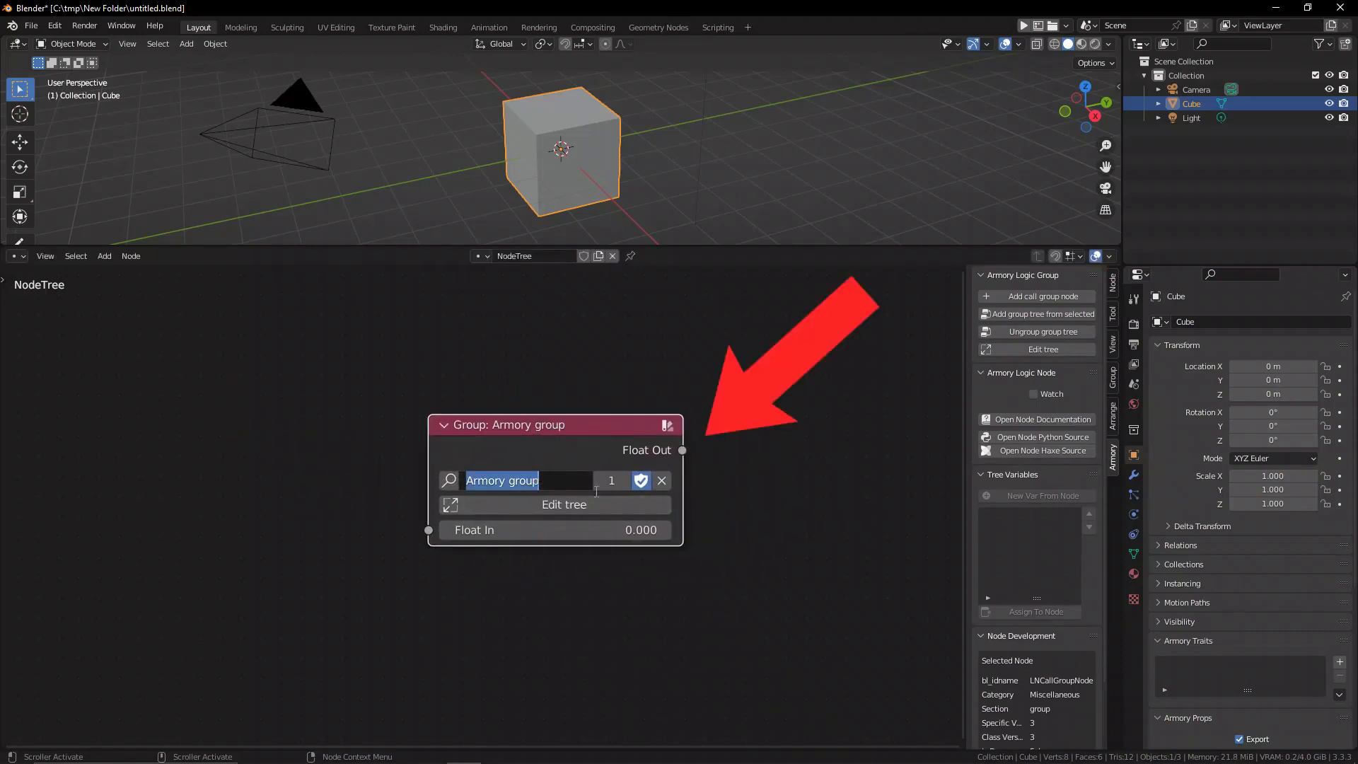
- Name the group float and place a Get Cursor State node inside its tree
{"action": "type", "text": "float"}
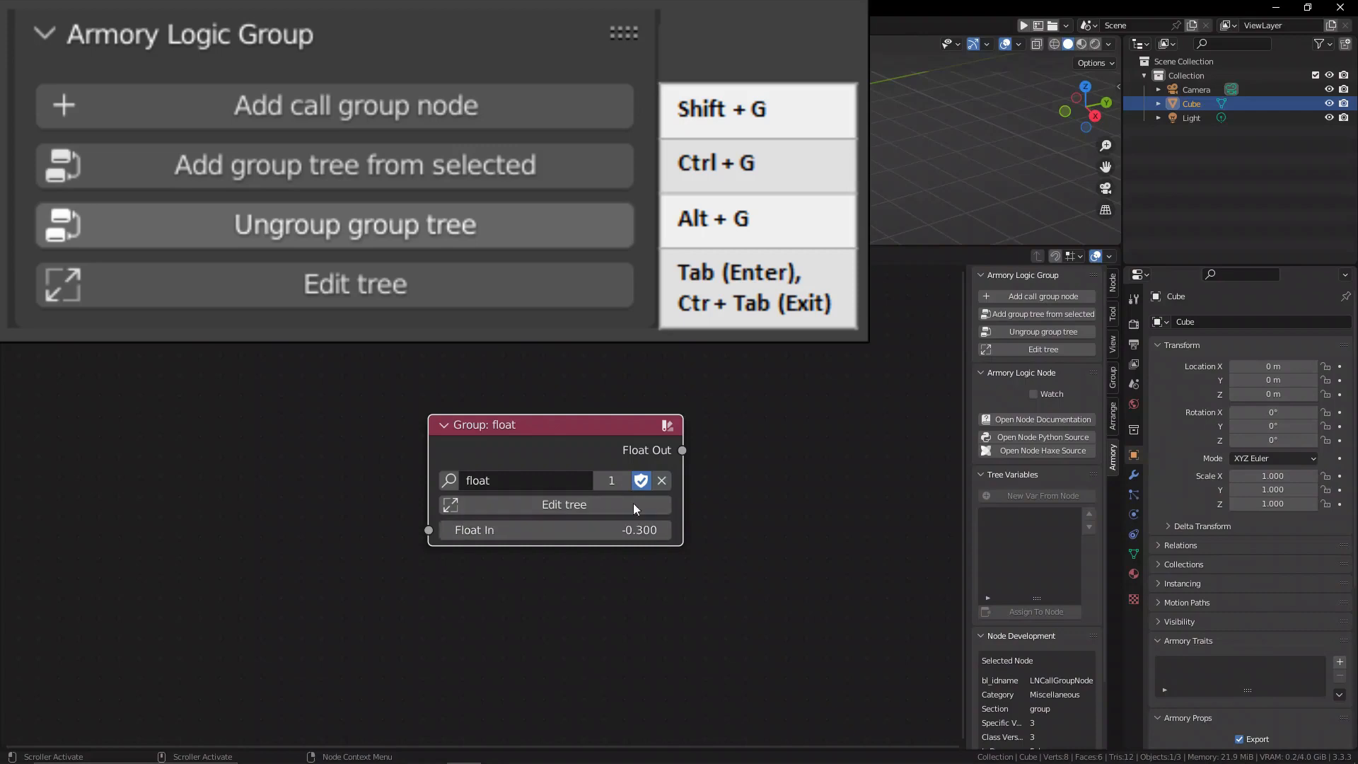
{"action": "left_click", "coordinate": [563, 504]}
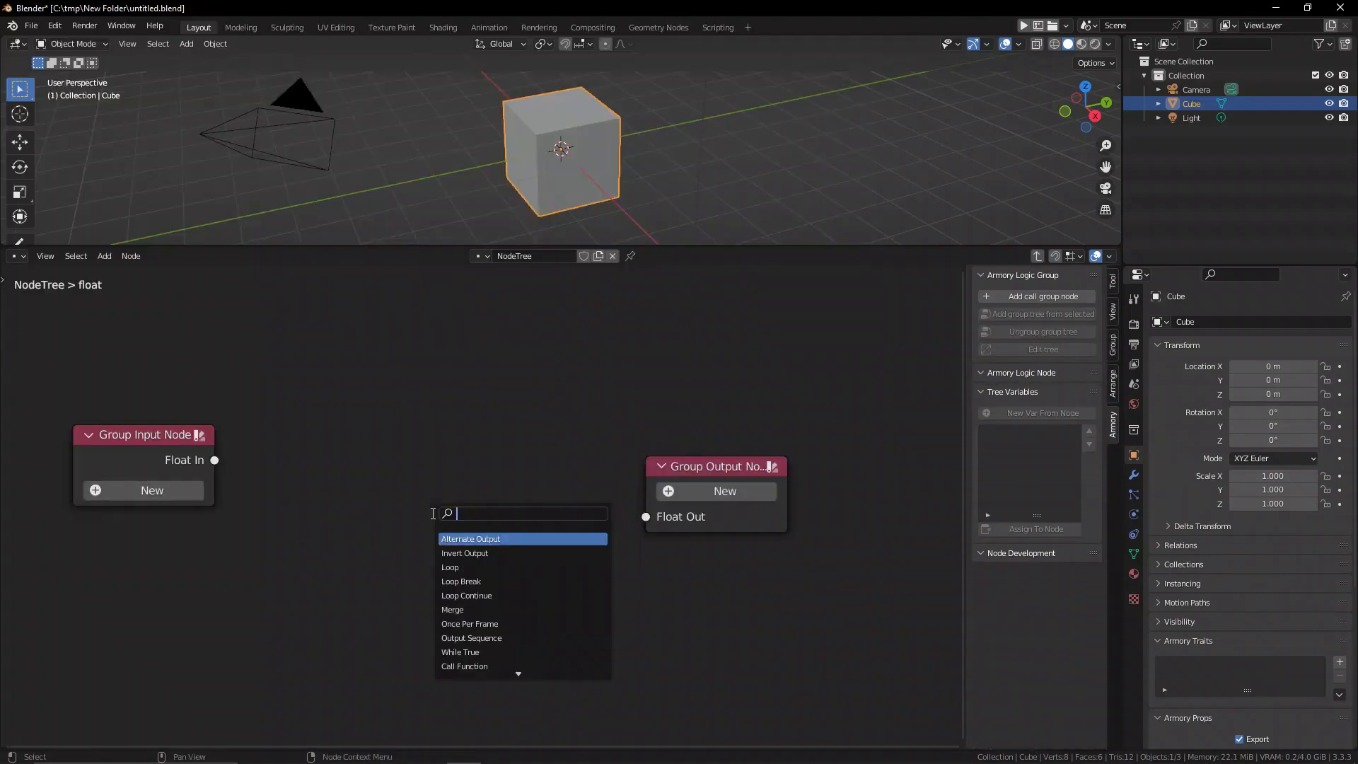
{"action": "type", "text": "ta"}
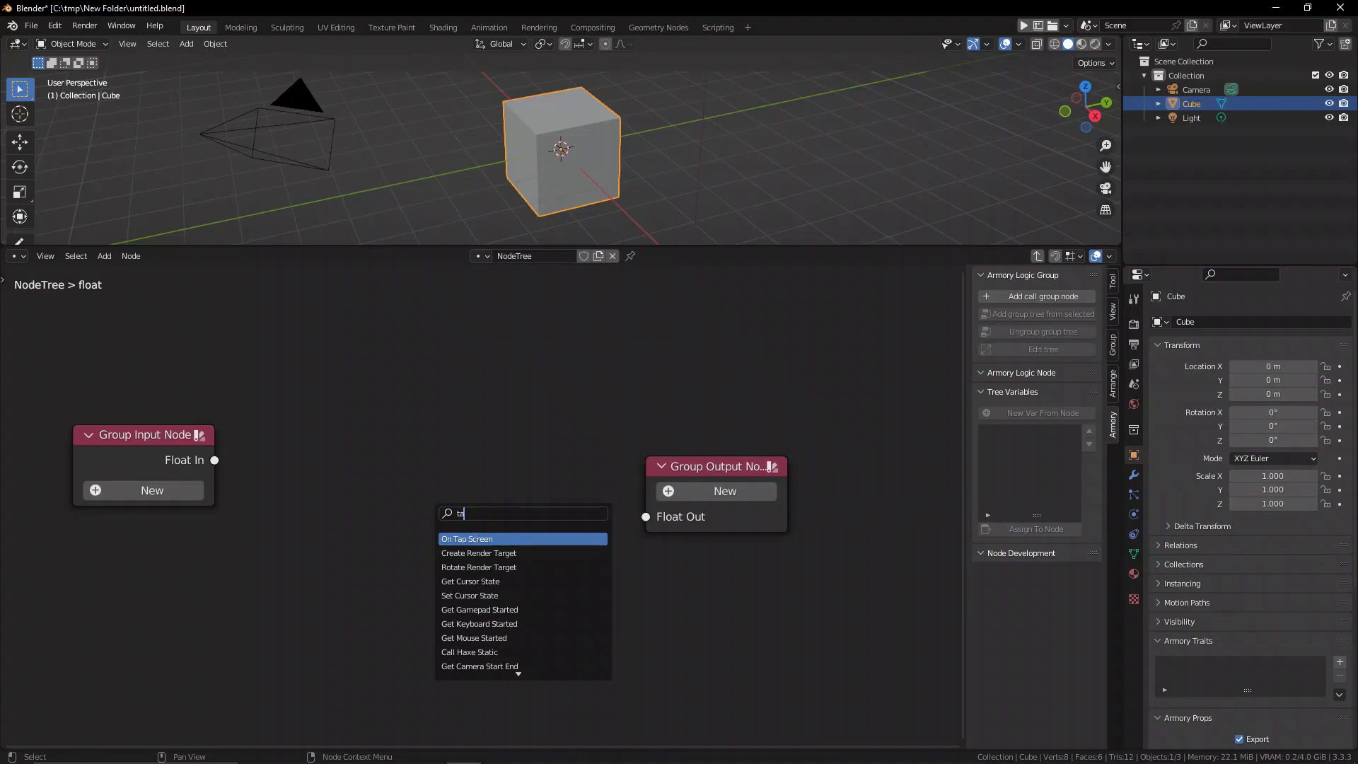
{"action": "mouse_move", "coordinate": [479, 609]}
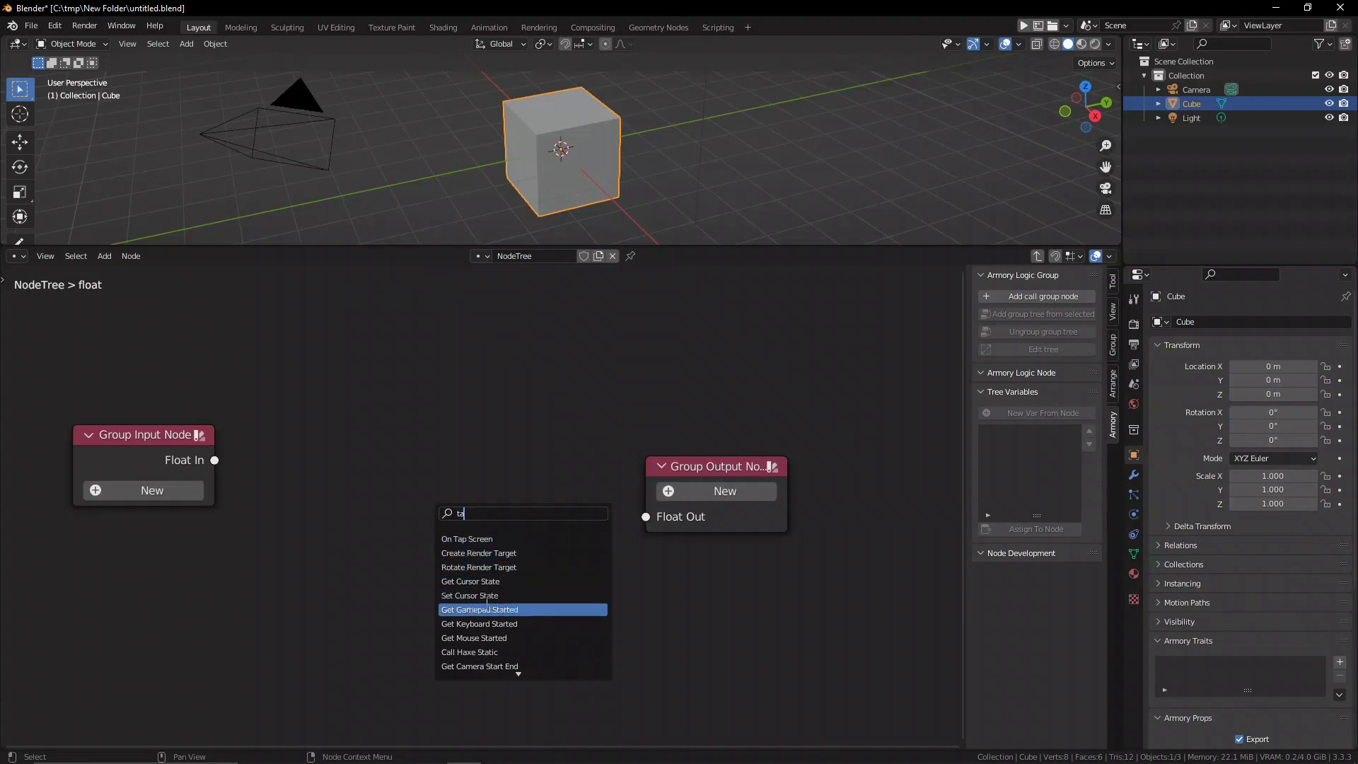
{"action": "left_click", "coordinate": [471, 581]}
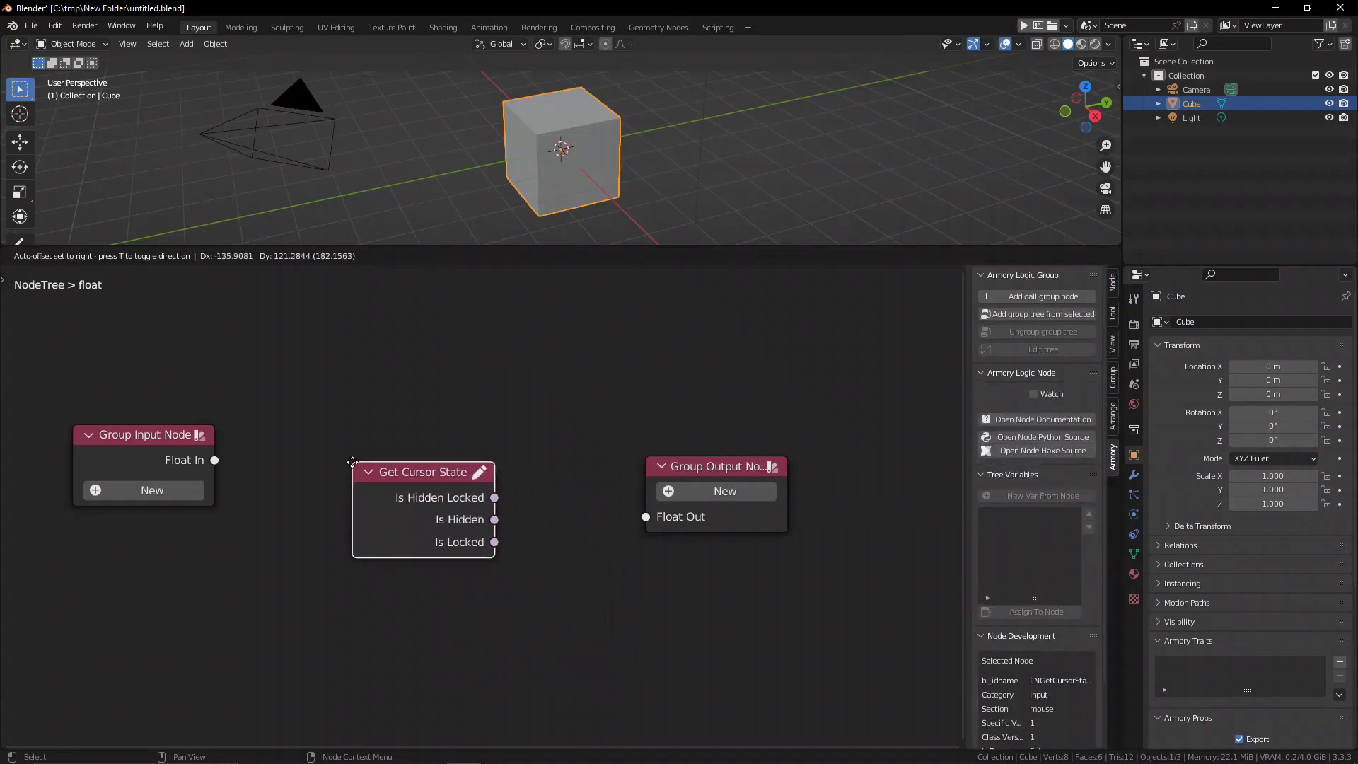
{"action": "left_click_drag", "start_coordinate": [494, 497], "coordinate": [645, 517]}
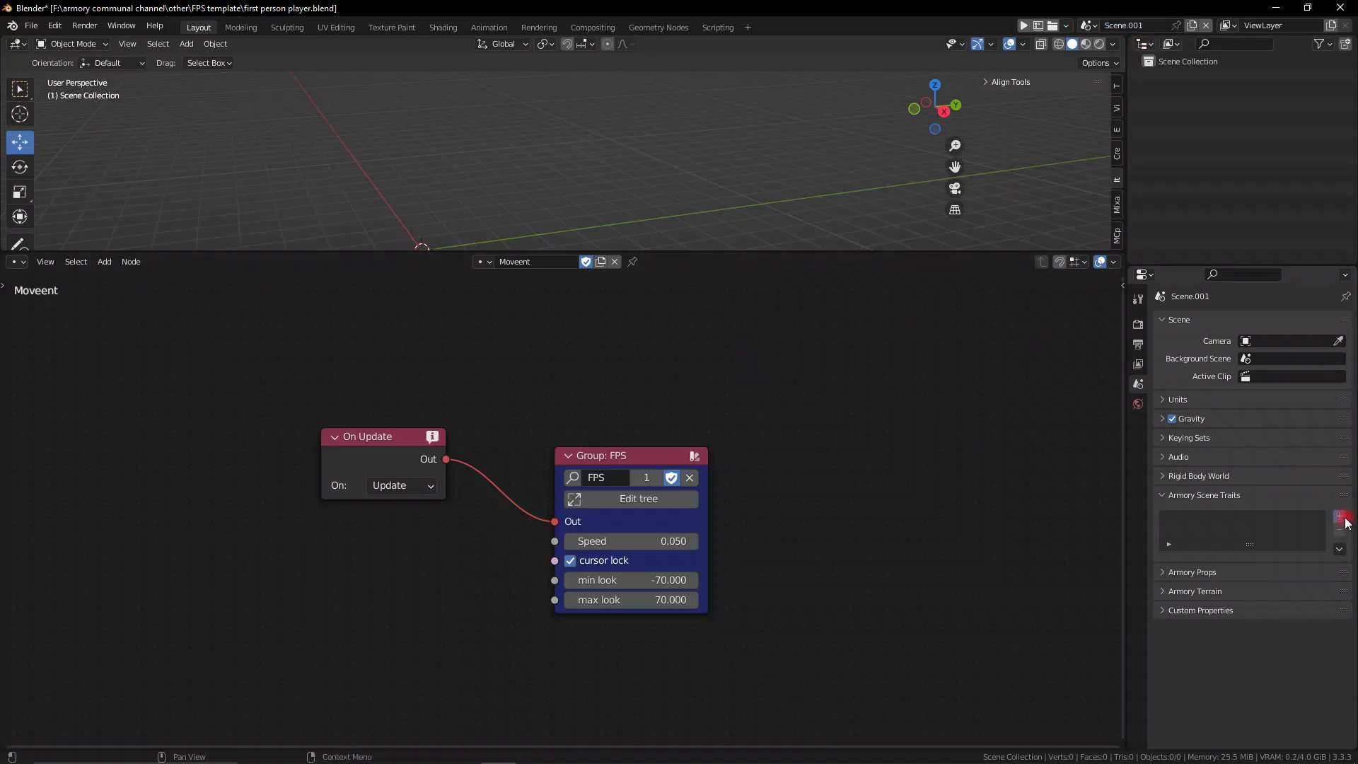
- Add a scene trait with a new logic tree named Hi
{"action": "left_click", "coordinate": [1340, 516]}
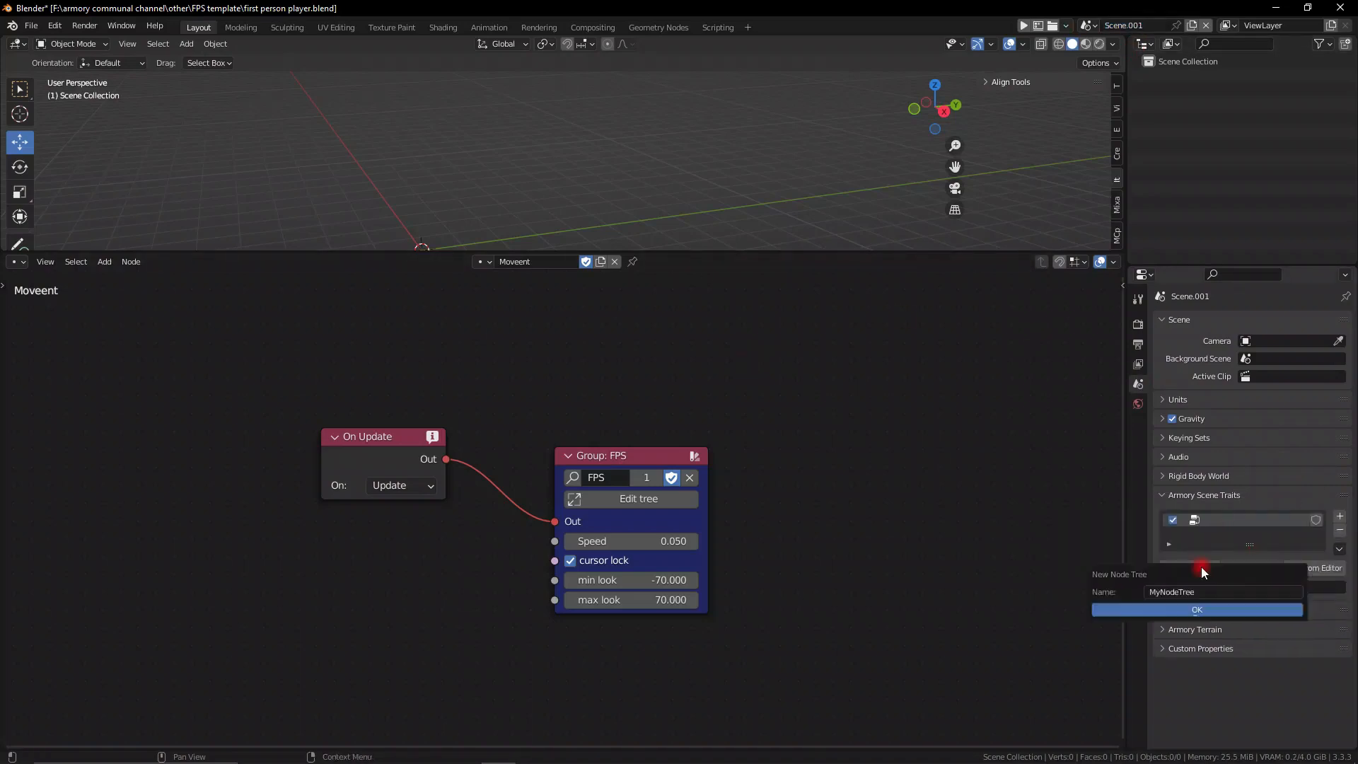
{"action": "left_click", "coordinate": [1222, 591]}
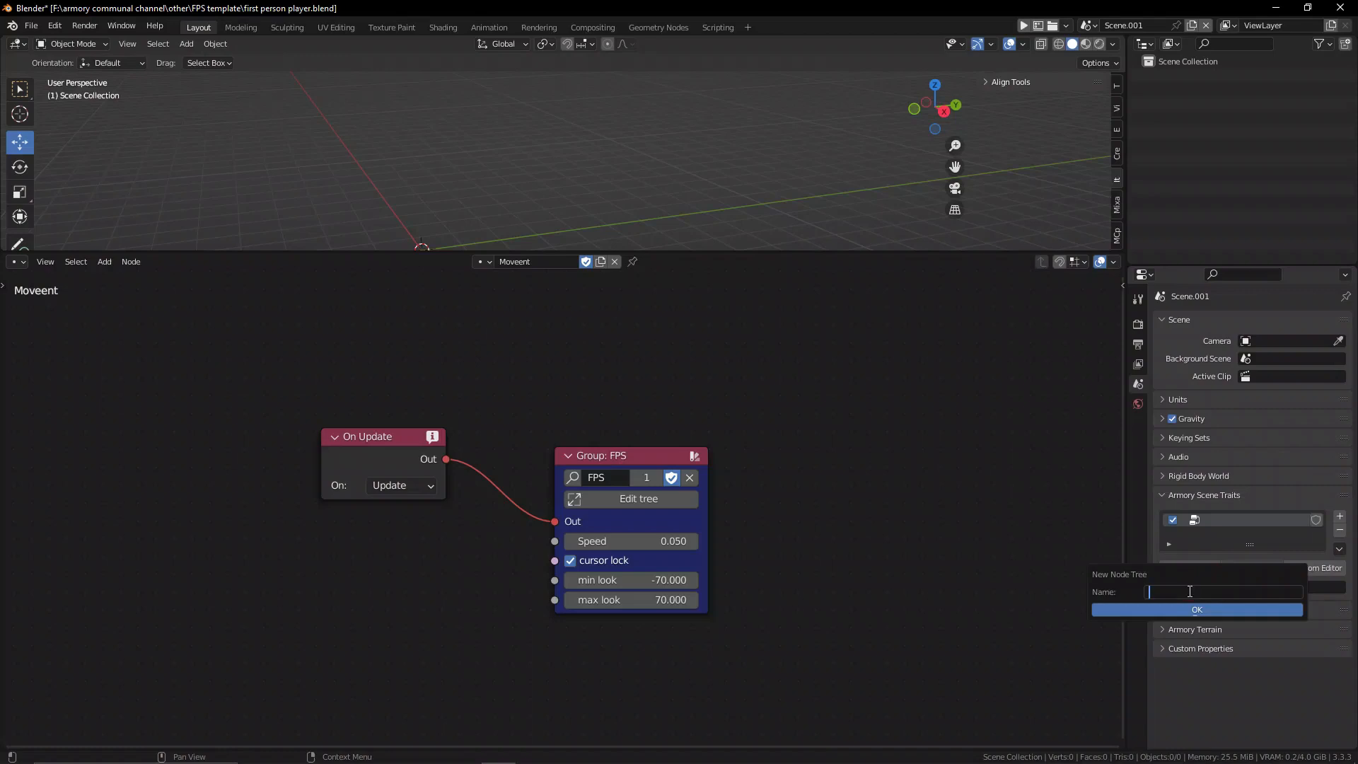
{"action": "type", "text": "Hi"}
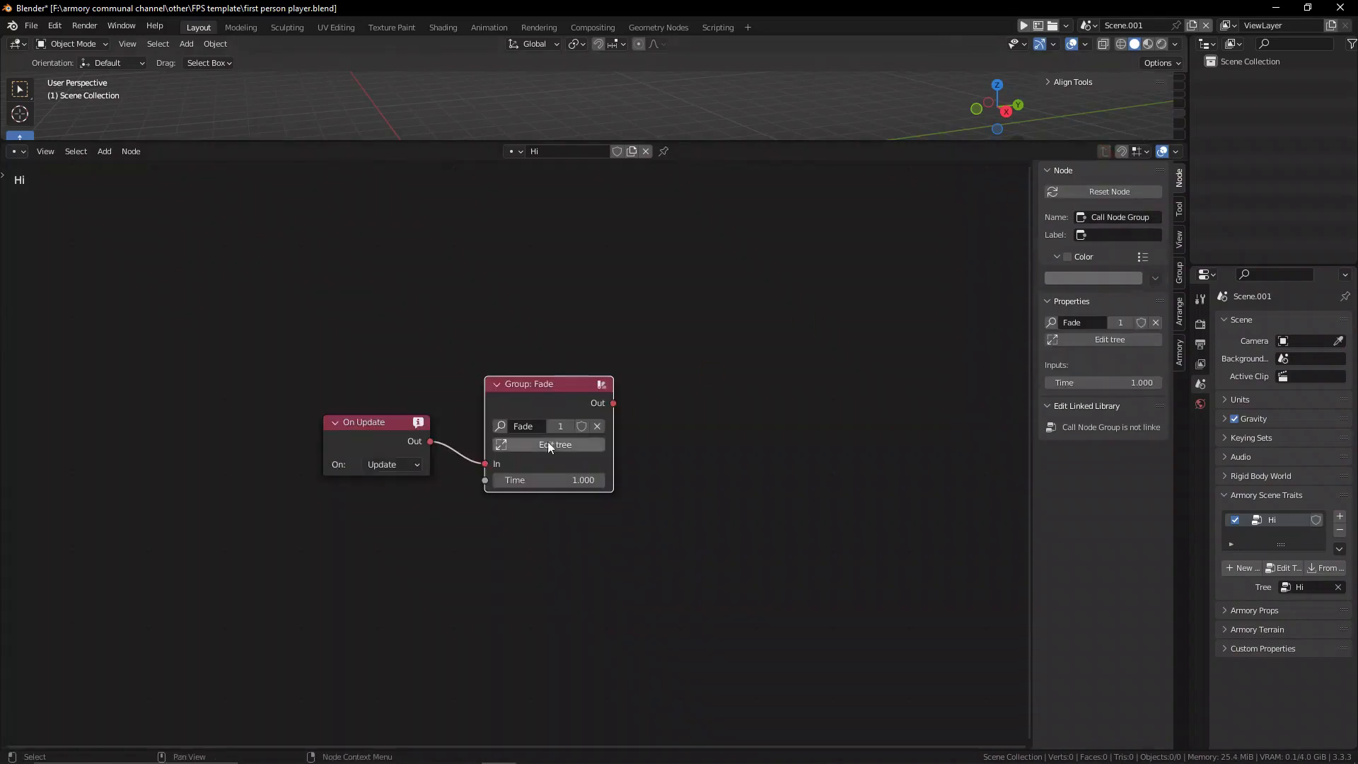
- Add an On Event node listening for 'fade' and wire it into the Fade call
{"action": "left_click_drag", "start_coordinate": [514, 479], "coordinate": [583, 480]}
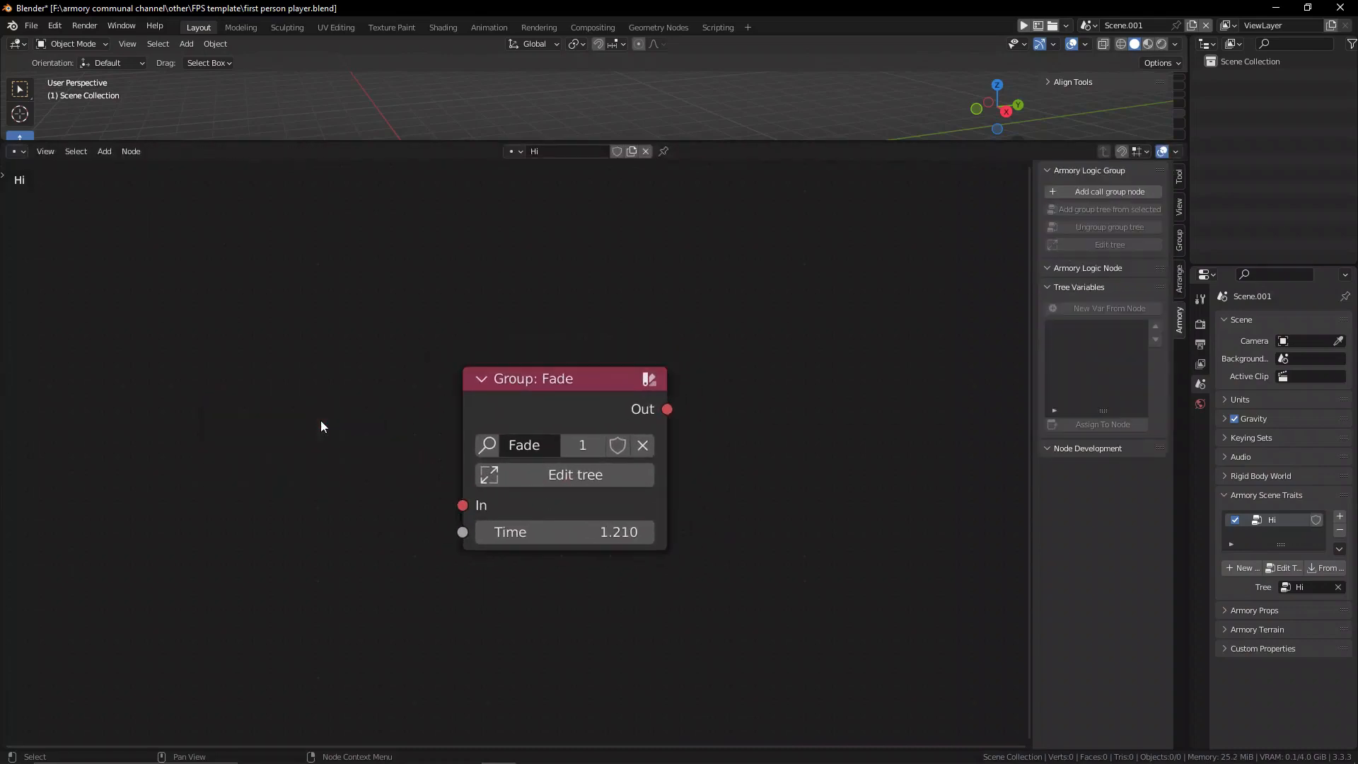
{"action": "type", "text": "ever"}
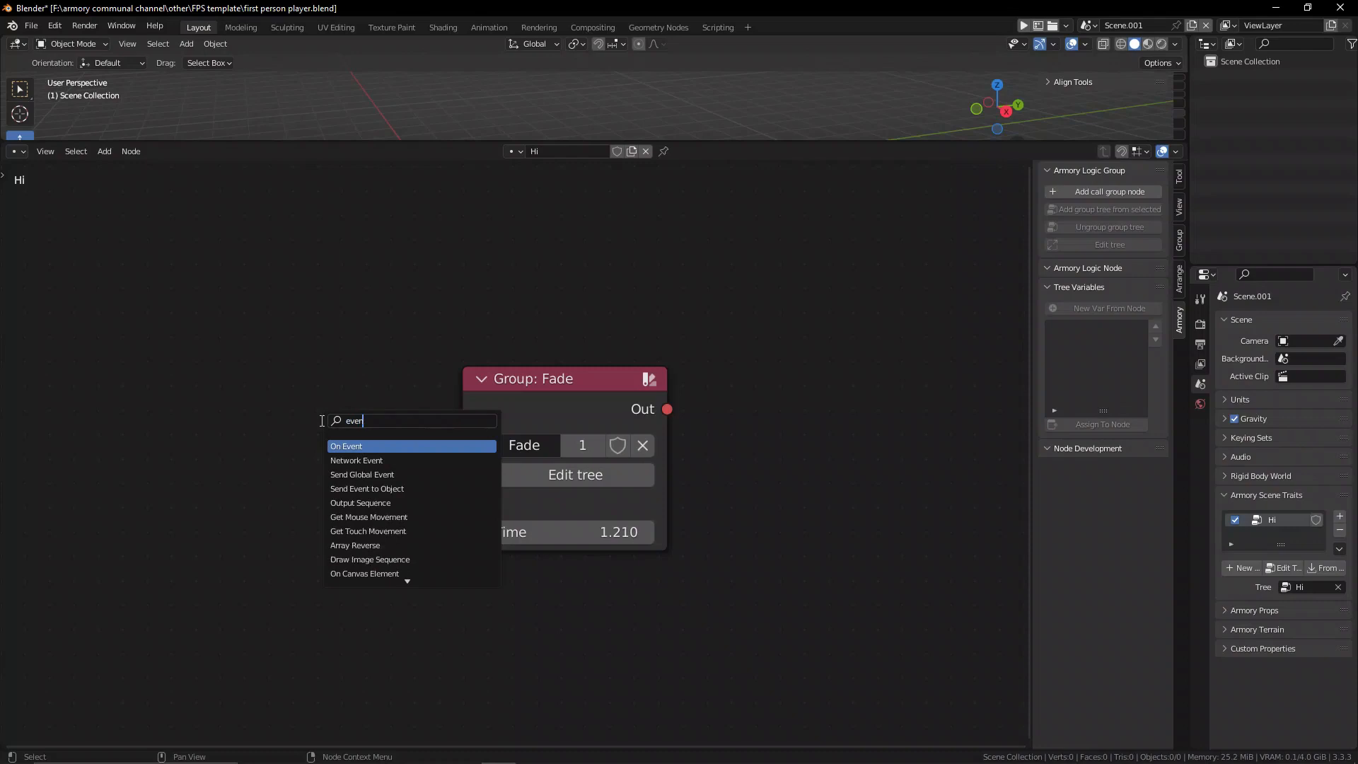
{"action": "left_click", "coordinate": [345, 447]}
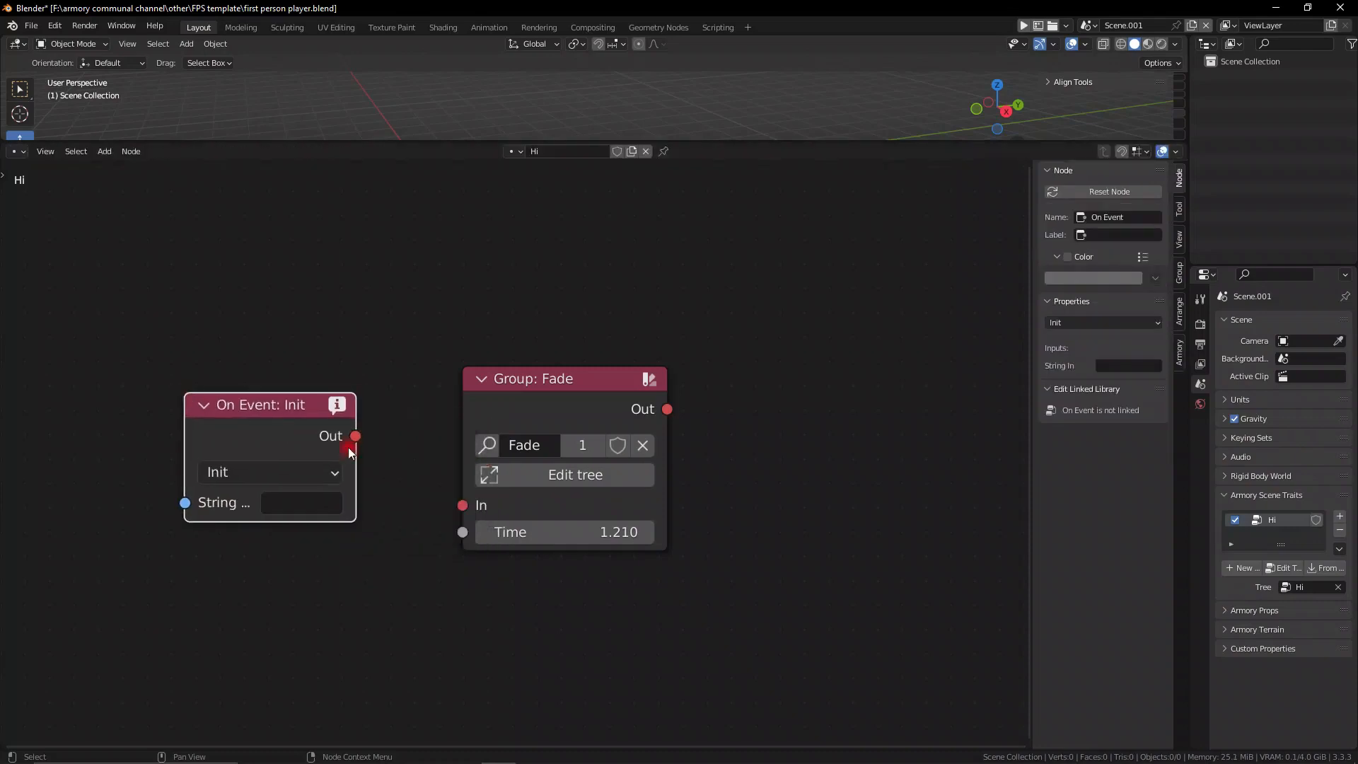
{"action": "left_click_drag", "start_coordinate": [355, 436], "coordinate": [462, 505]}
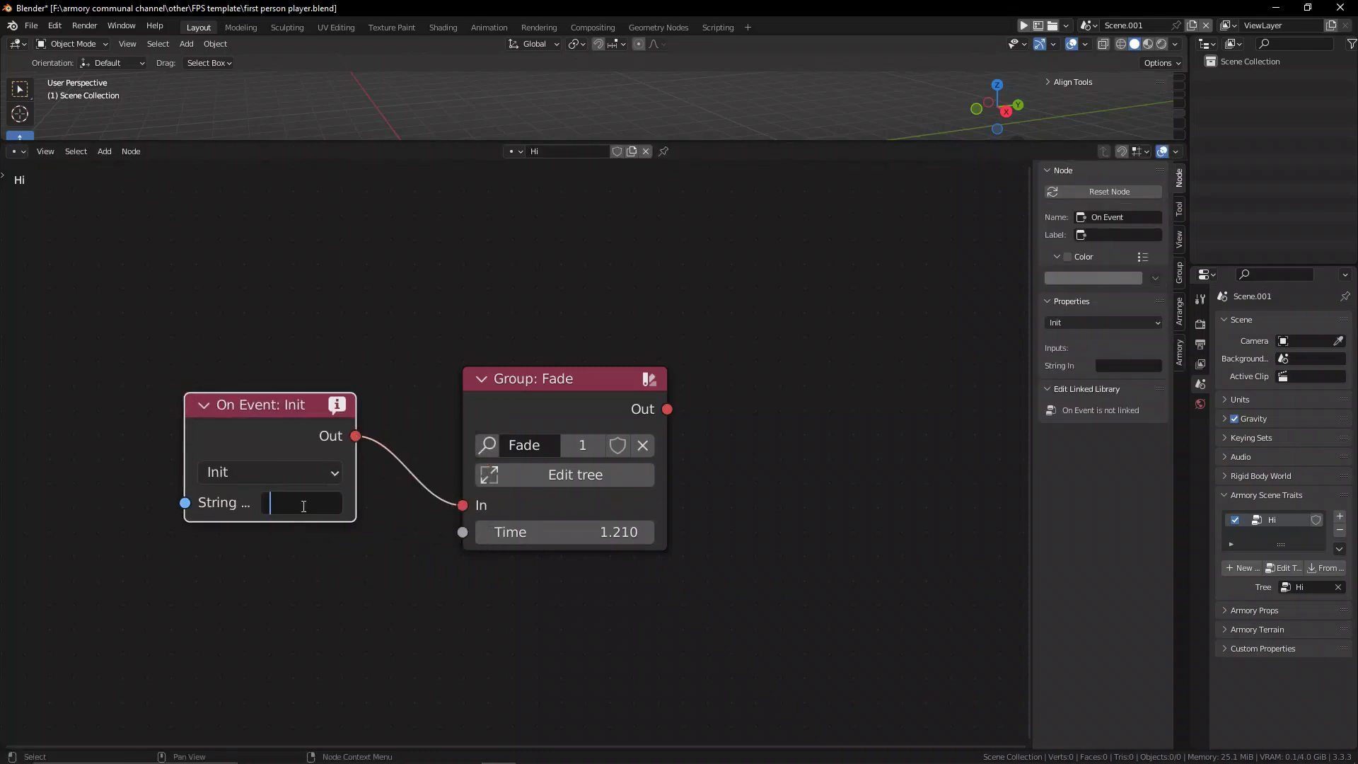
{"action": "type", "text": "fade"}
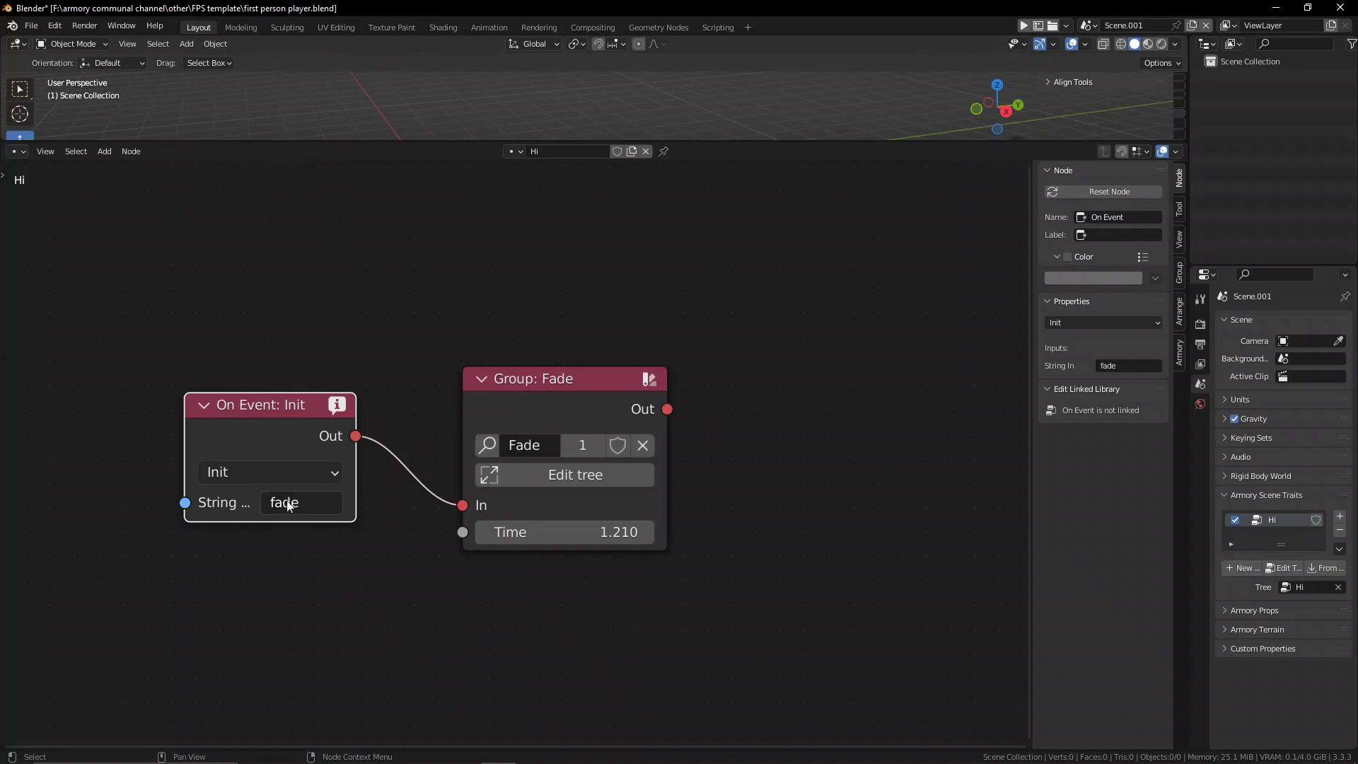
{"action": "left_click_drag", "start_coordinate": [269, 405], "coordinate": [285, 385]}
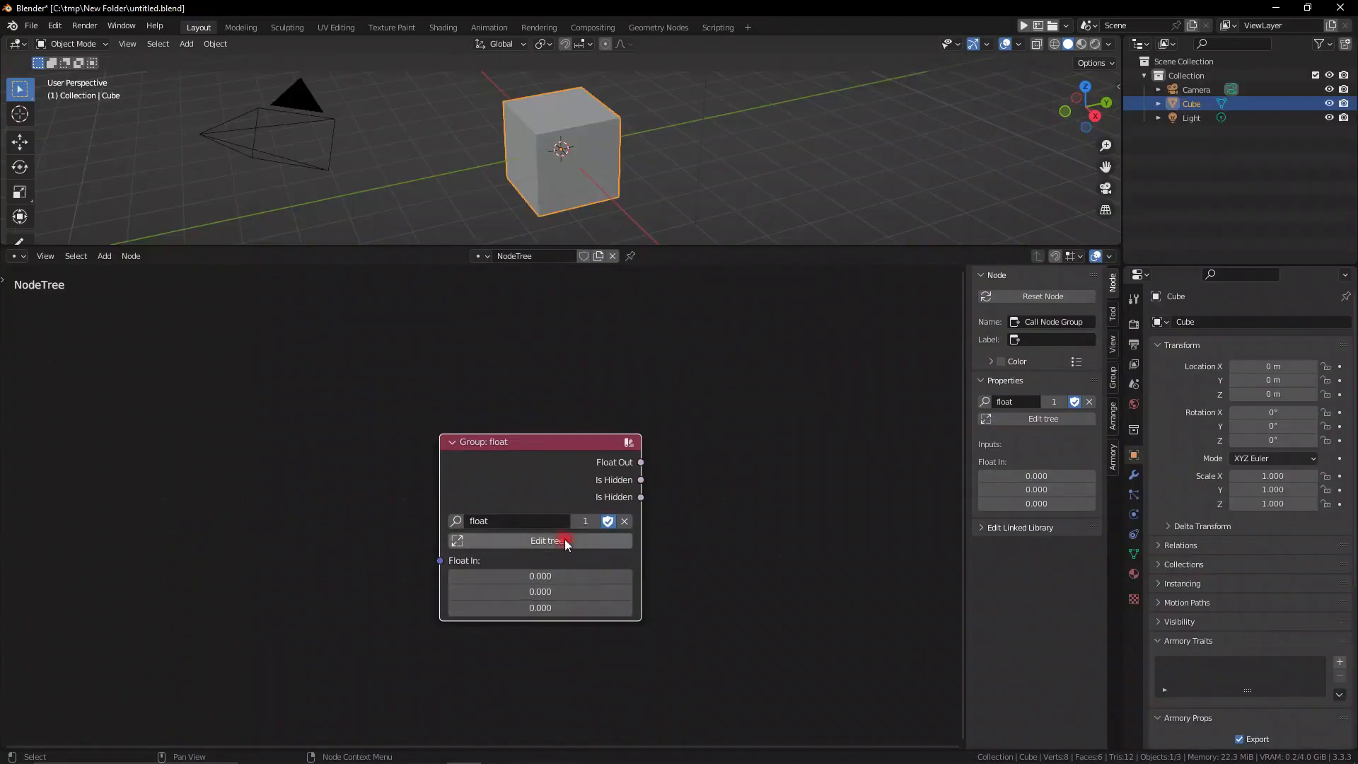
- Open the float group's tree and add another input socket
{"action": "left_click", "coordinate": [545, 540]}
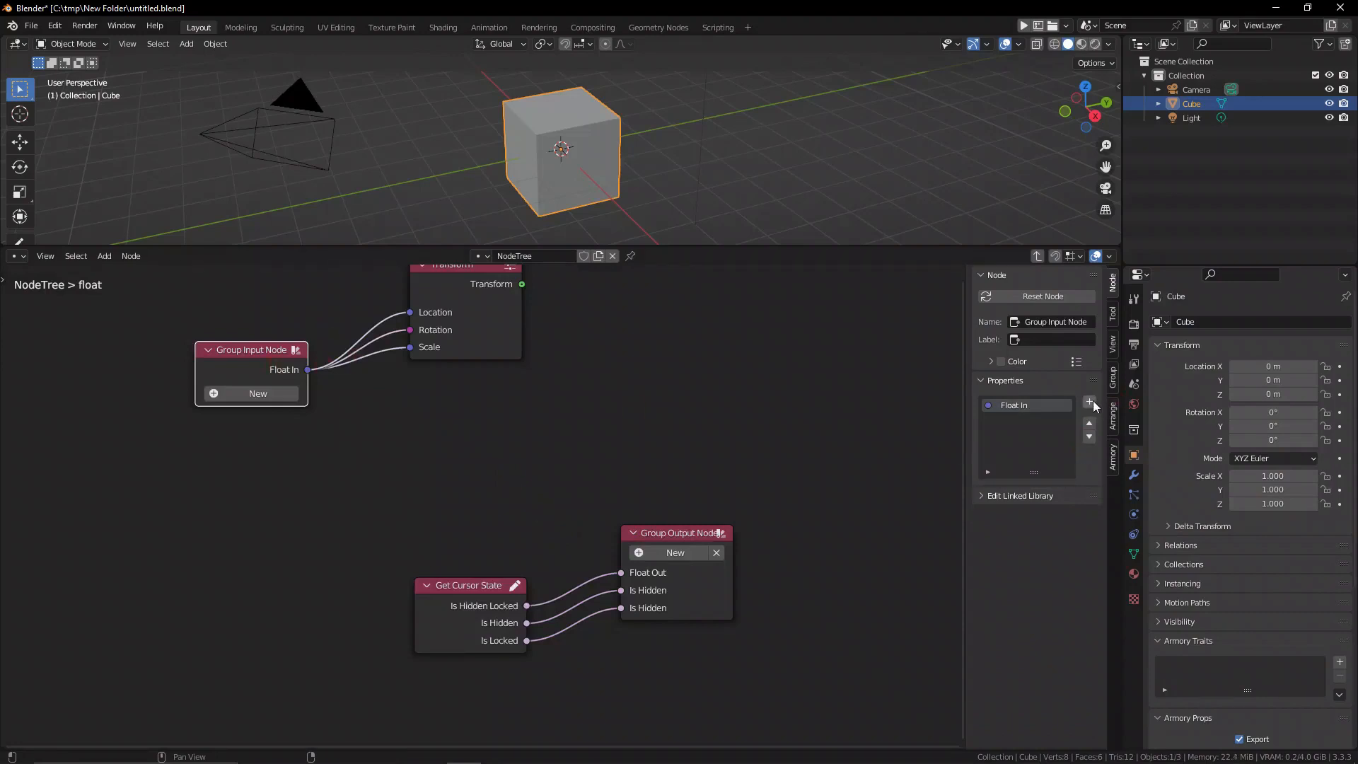
{"action": "left_click", "coordinate": [1089, 401]}
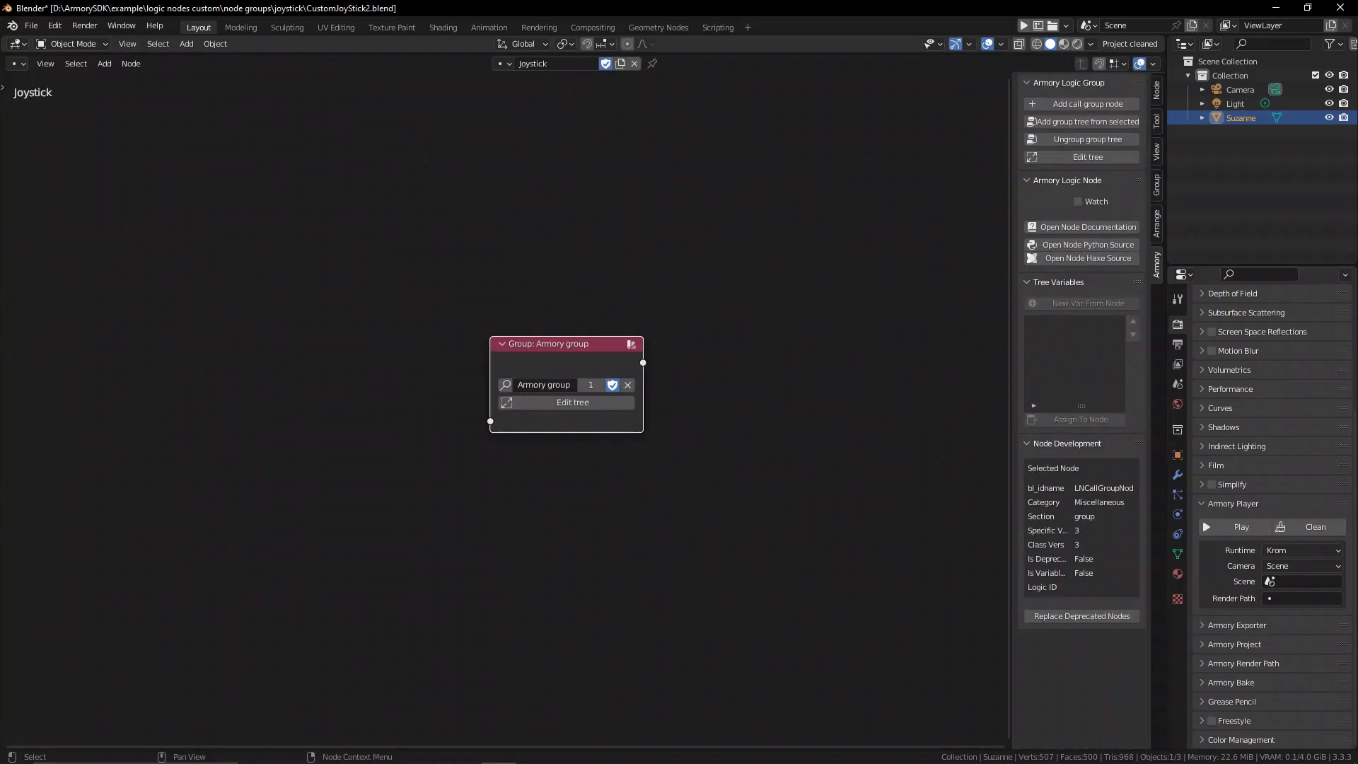
- Open the Armory group's tree and add a Transform Math node
{"action": "left_click", "coordinate": [571, 402]}
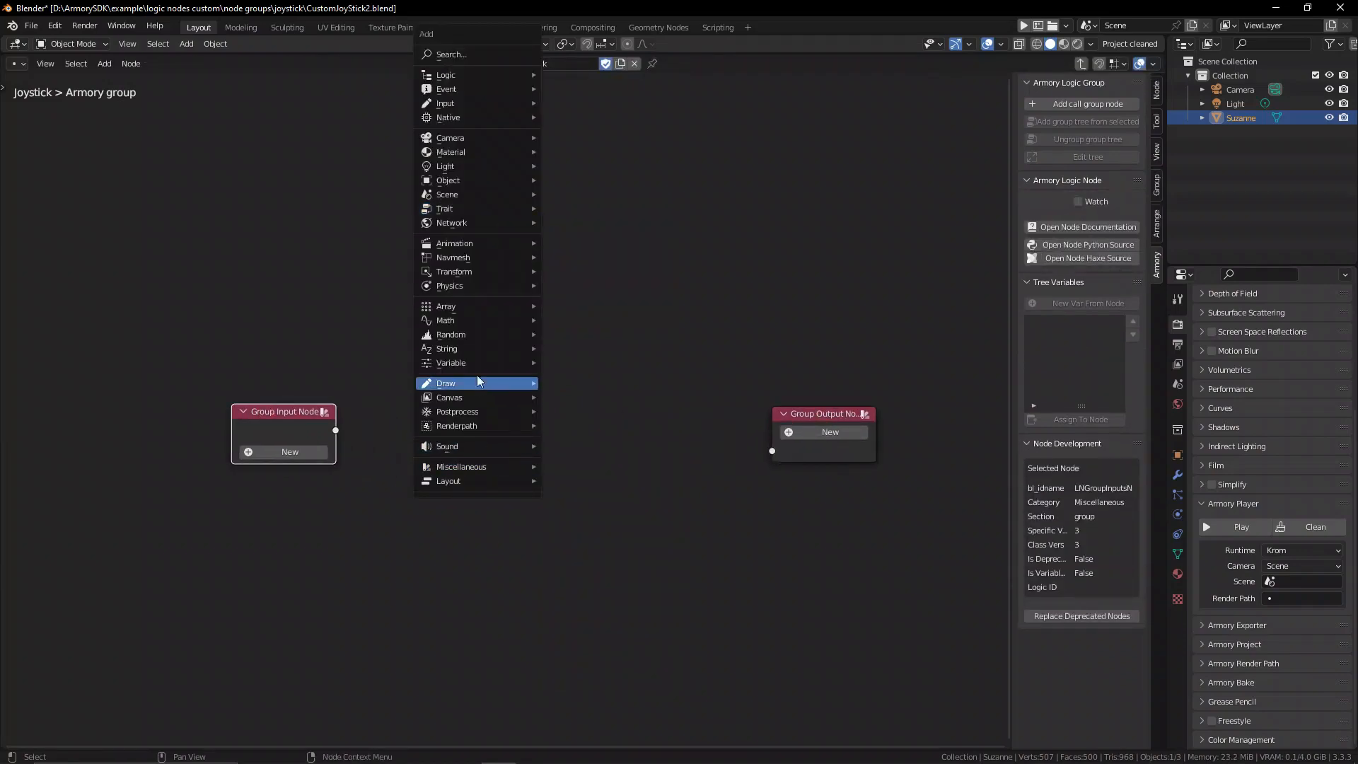
{"action": "mouse_move", "coordinate": [454, 271]}
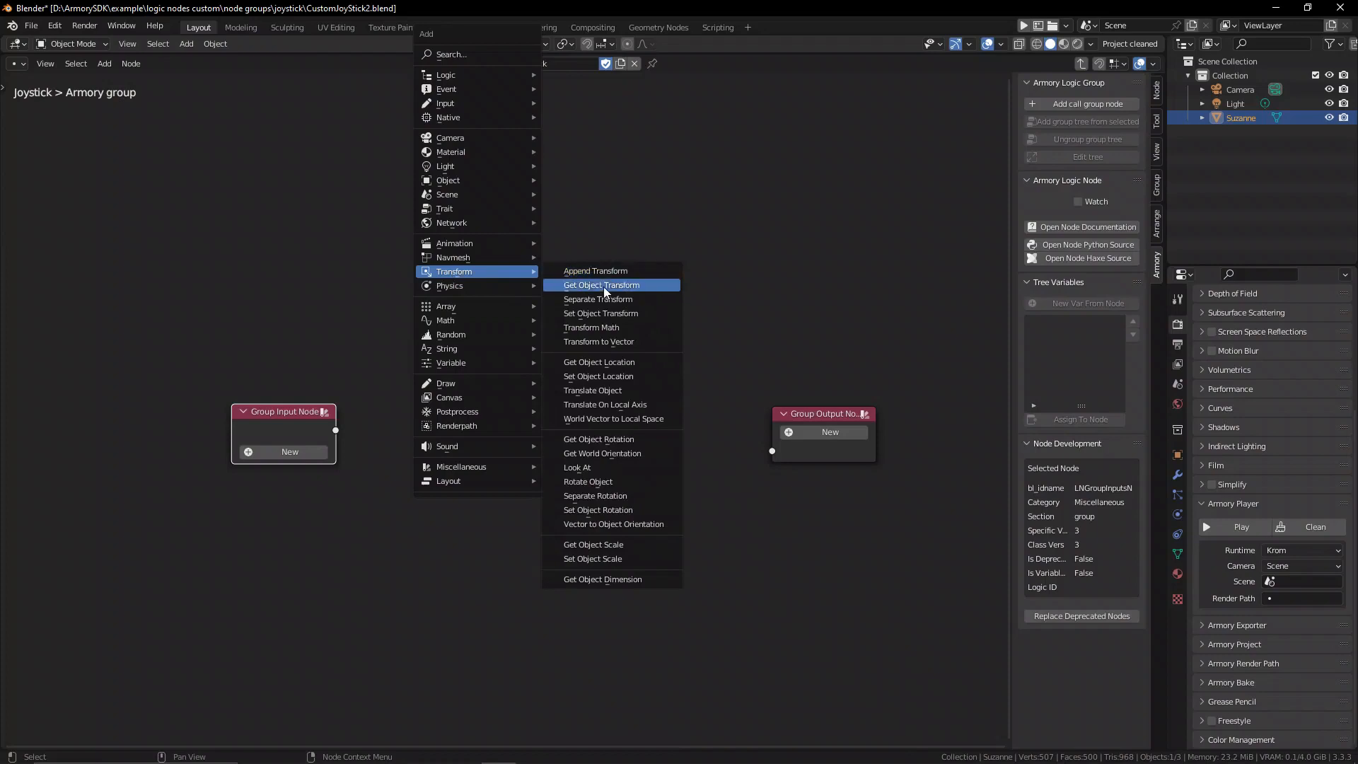
{"action": "left_click", "coordinate": [590, 328]}
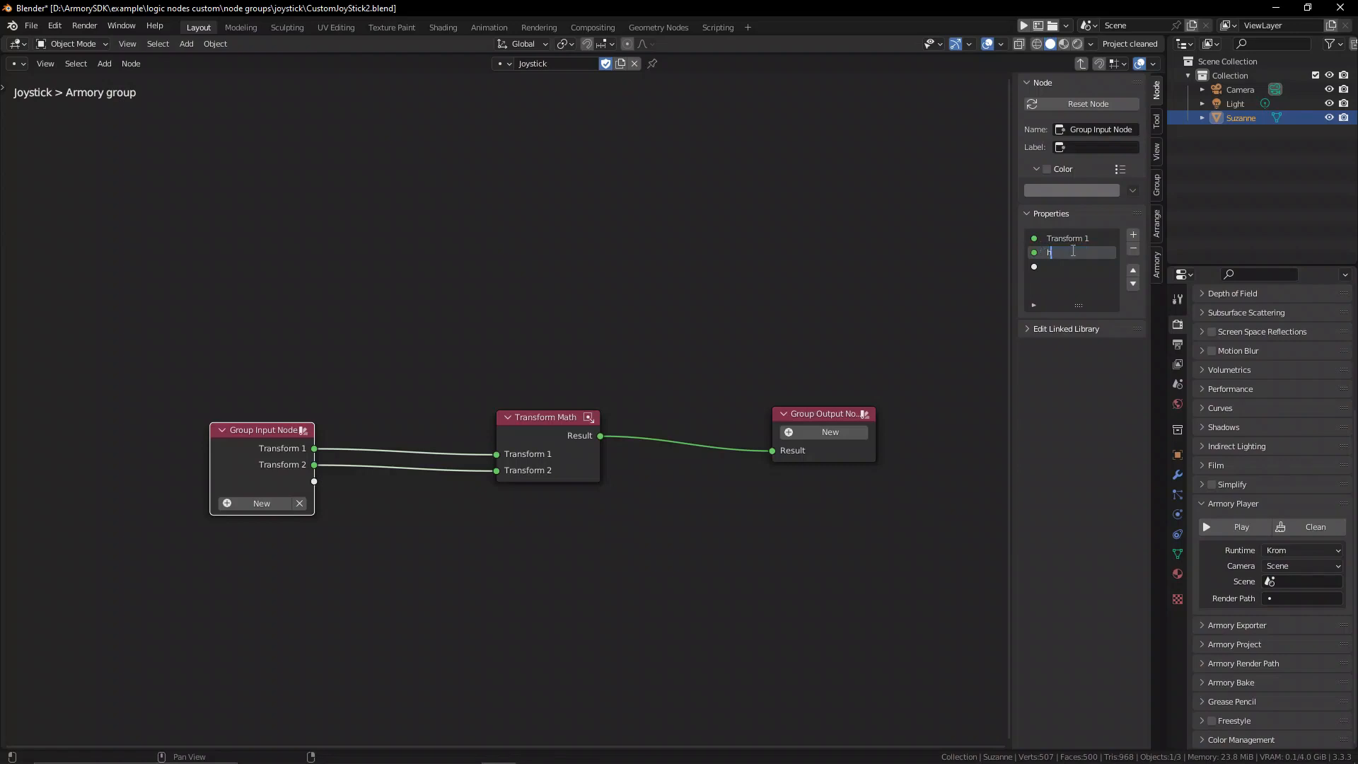
- Rename the group sockets to hi and out, then add a Go to Location node
{"action": "type", "text": "hi"}
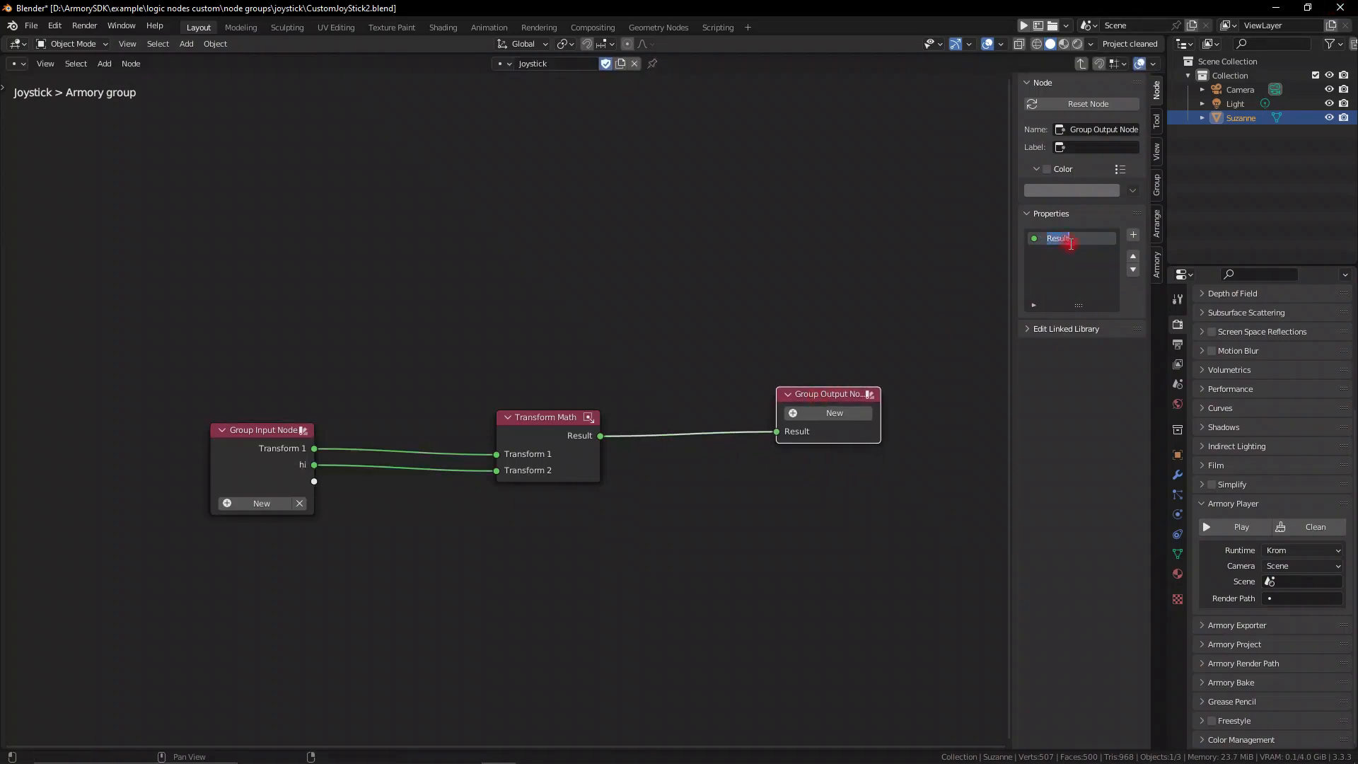
{"action": "type", "text": "out"}
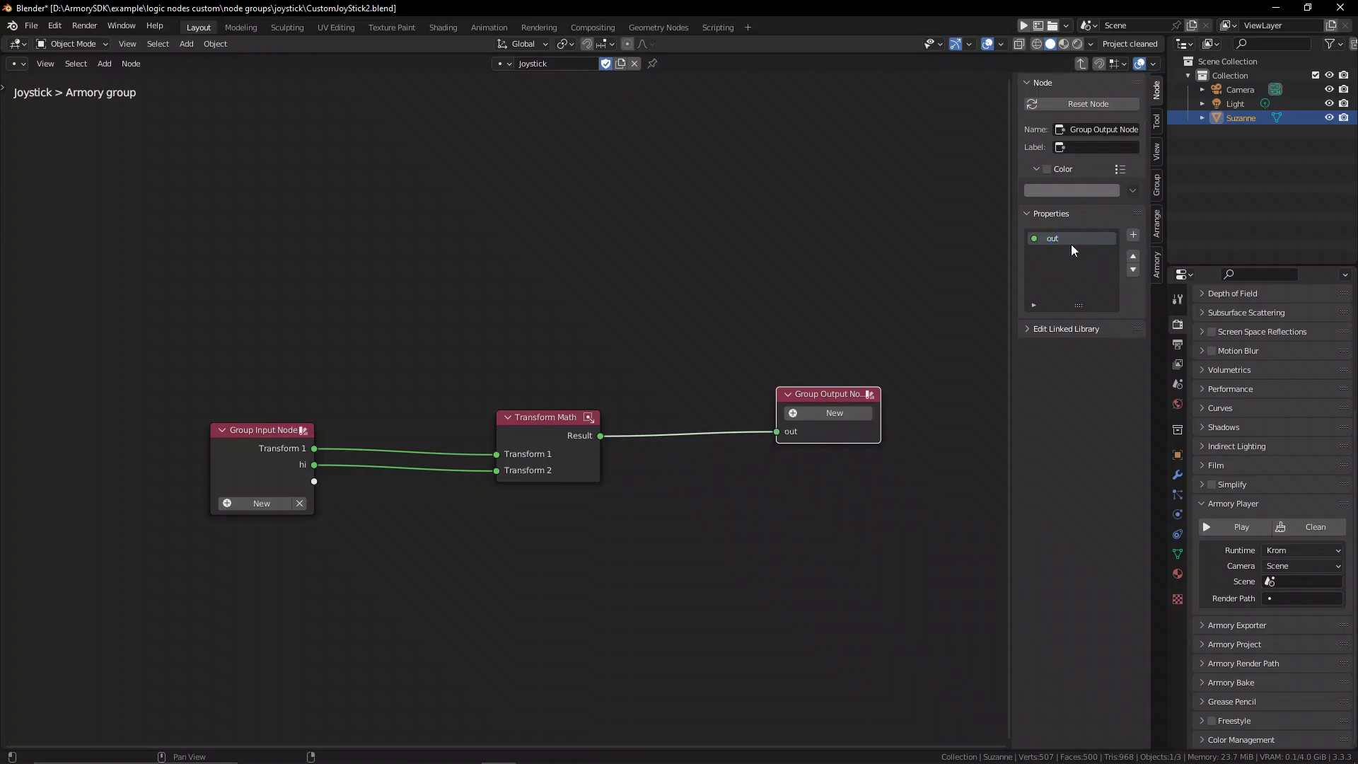
{"action": "left_click", "coordinate": [1132, 234]}
{"action": "type", "text": "go"}
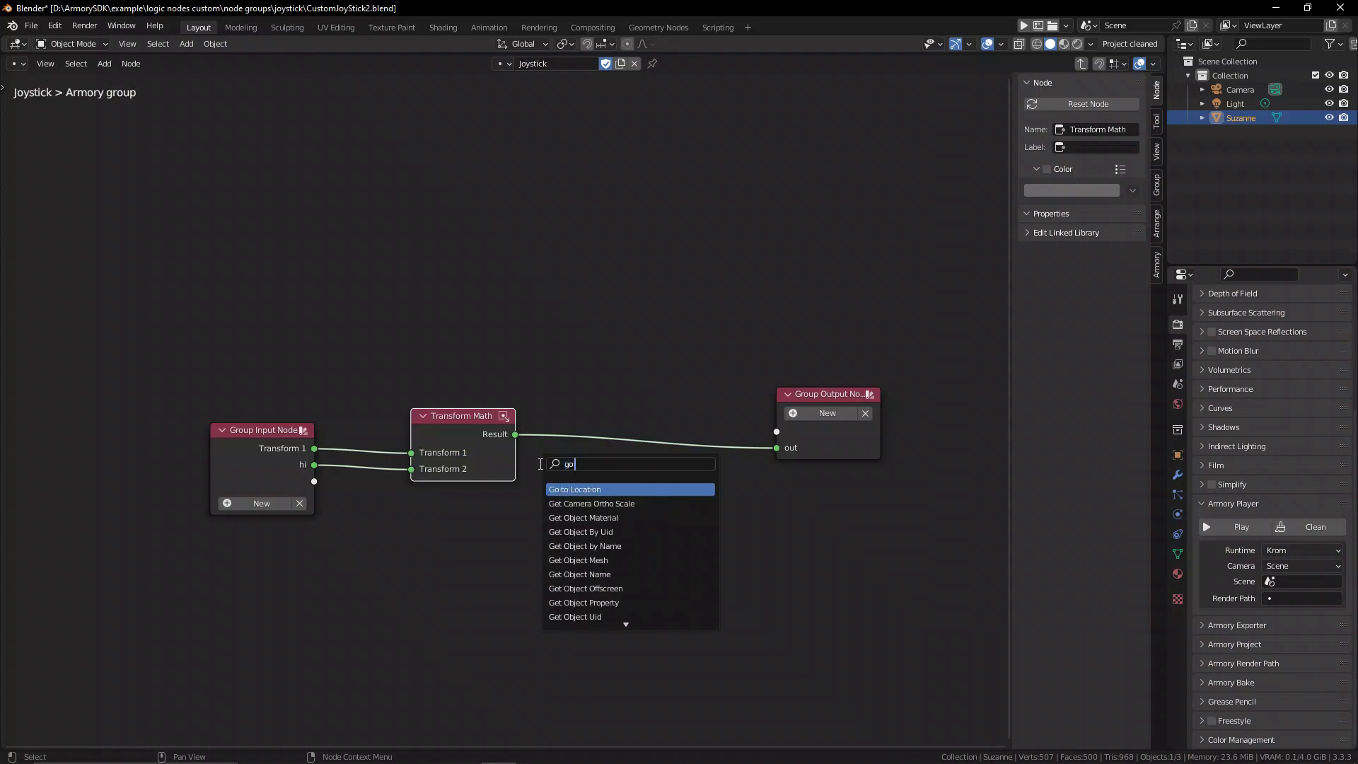
{"action": "left_click", "coordinate": [574, 489]}
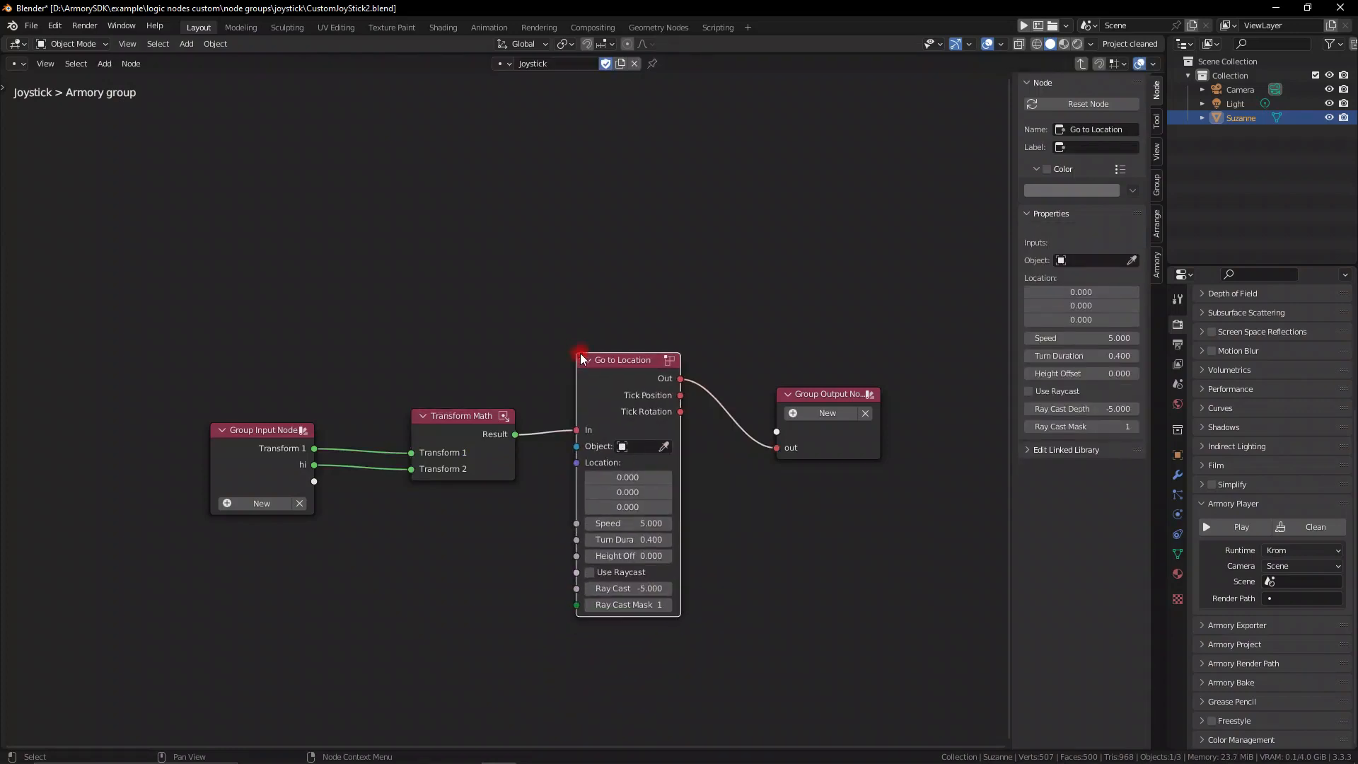